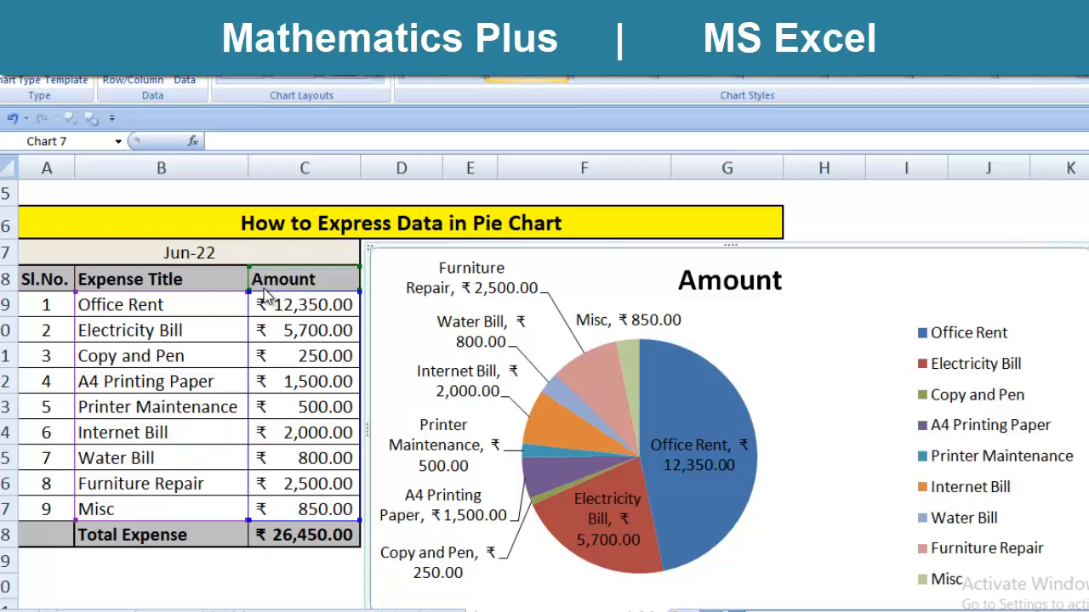
mouse_move(696, 238)
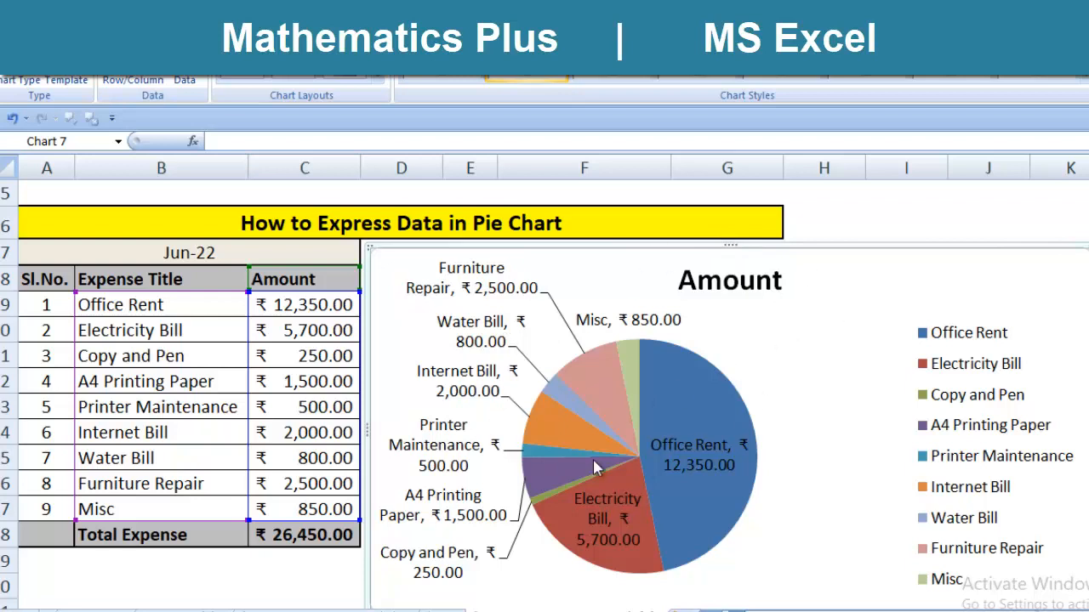
mouse_move(633, 351)
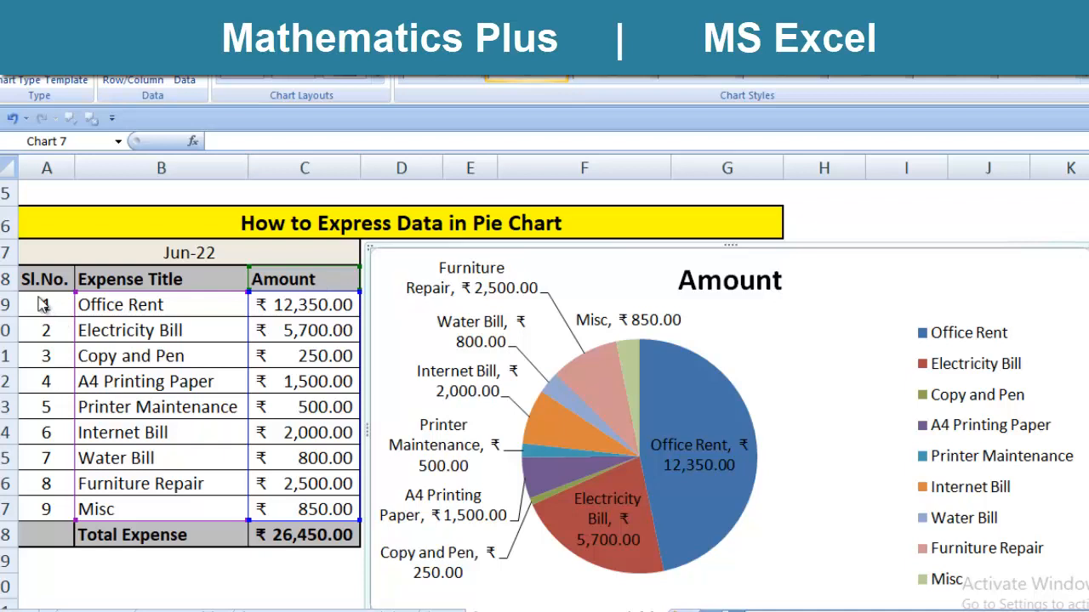
mouse_move(293, 293)
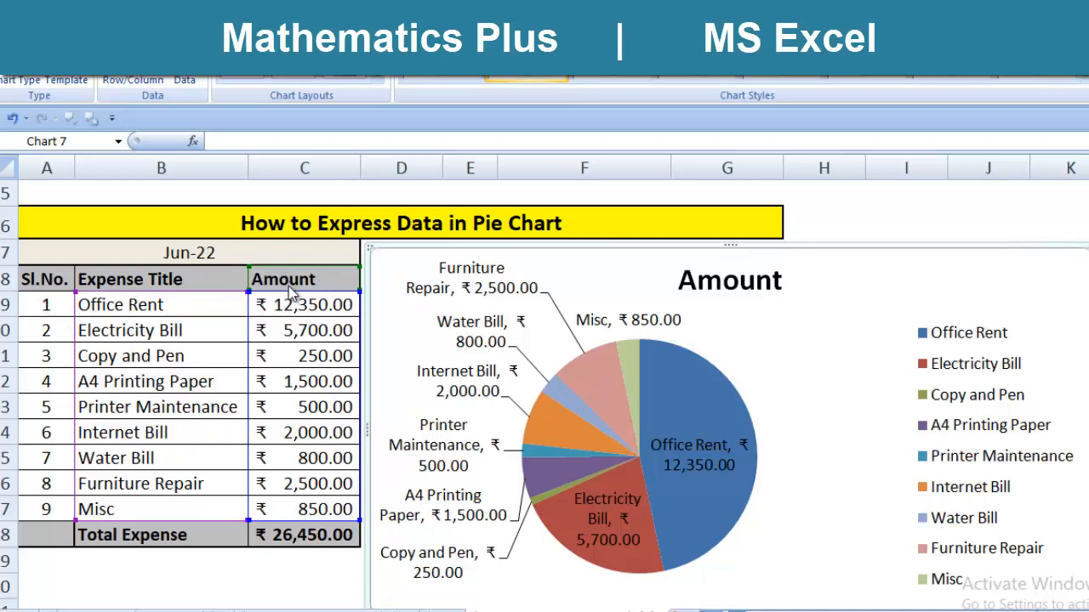
mouse_move(211, 259)
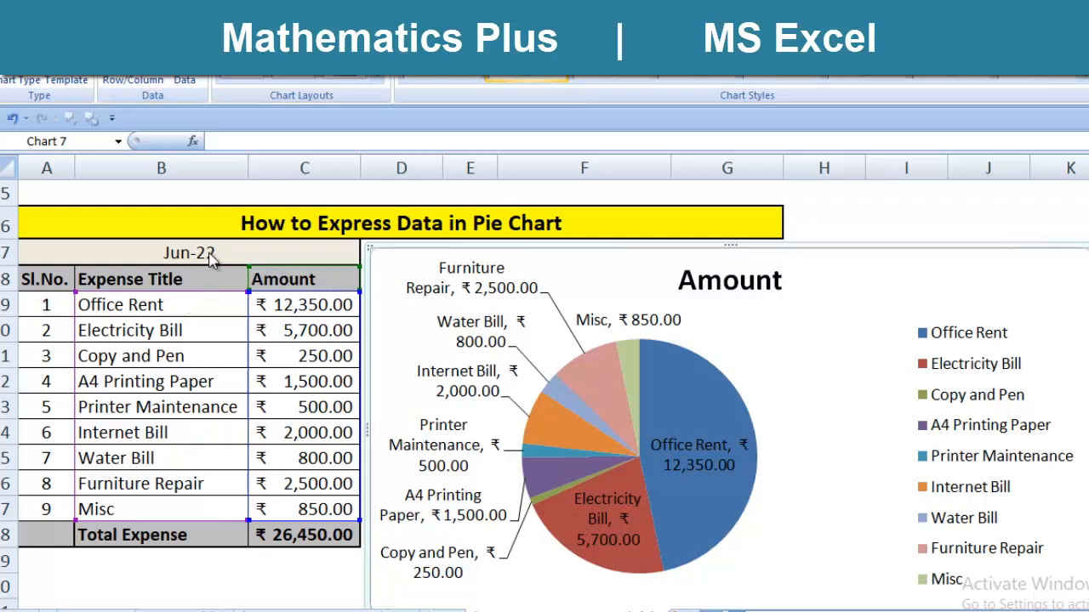
mouse_move(339, 286)
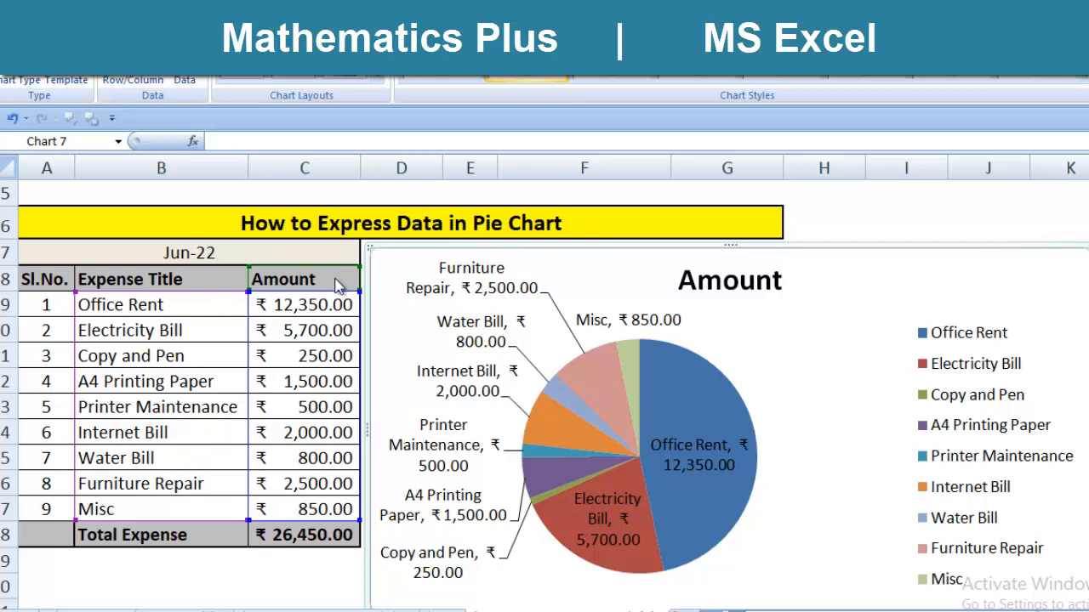
mouse_move(435, 422)
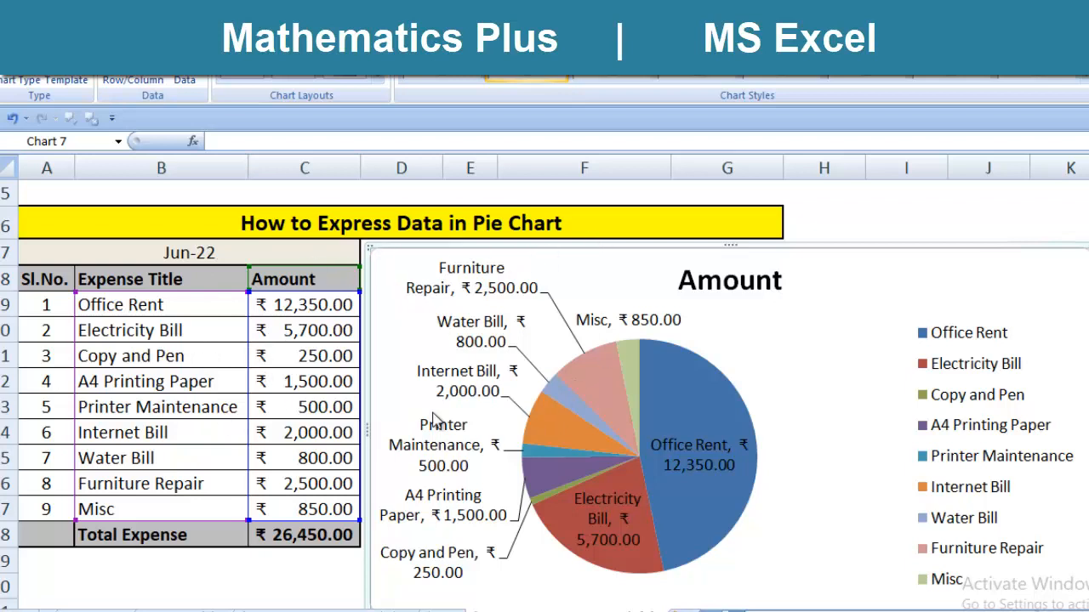
mouse_move(500, 343)
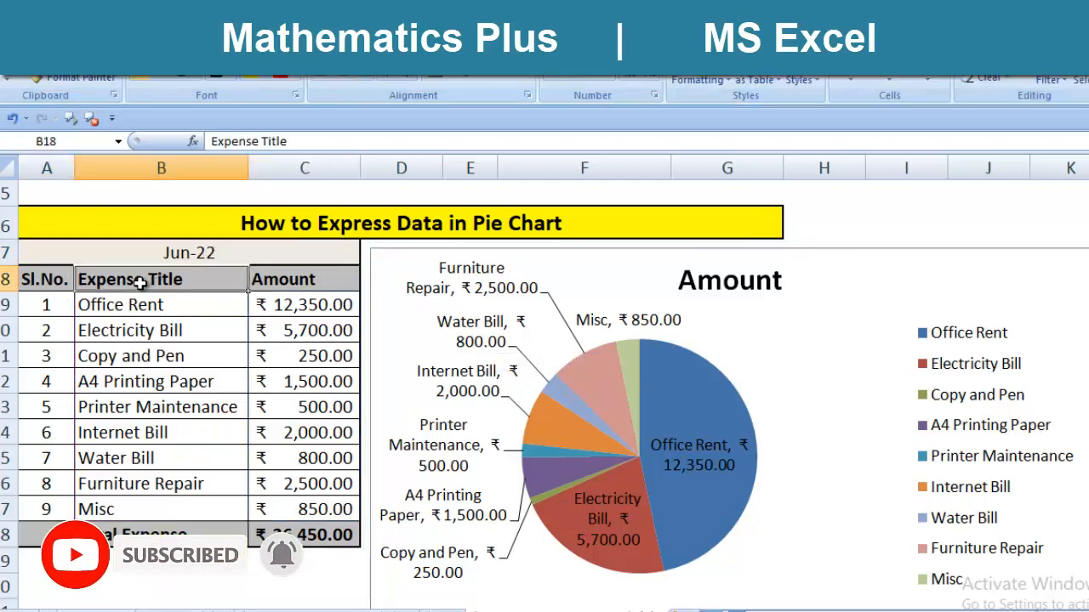
- Review the Expense Title, Amount and Office Rent cells, then select the existing pie chart for removal
click(303, 279)
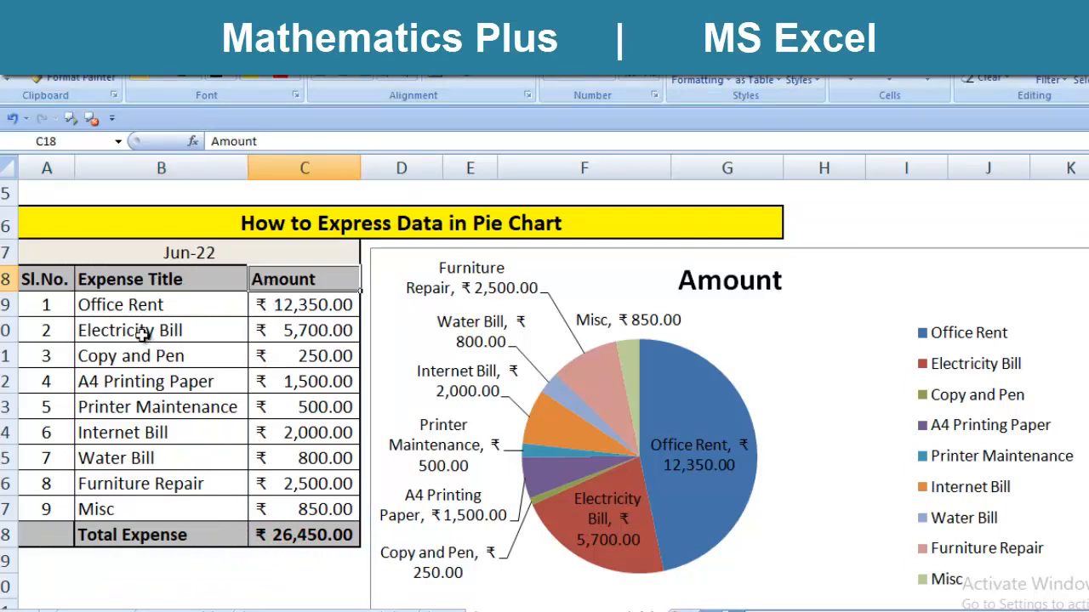
click(160, 304)
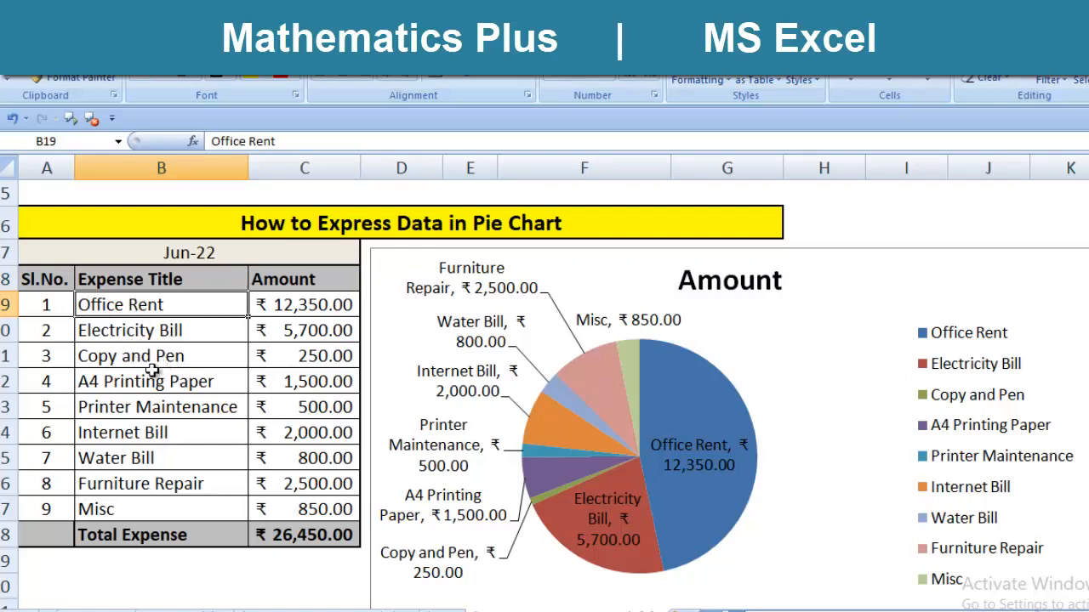
click(150, 381)
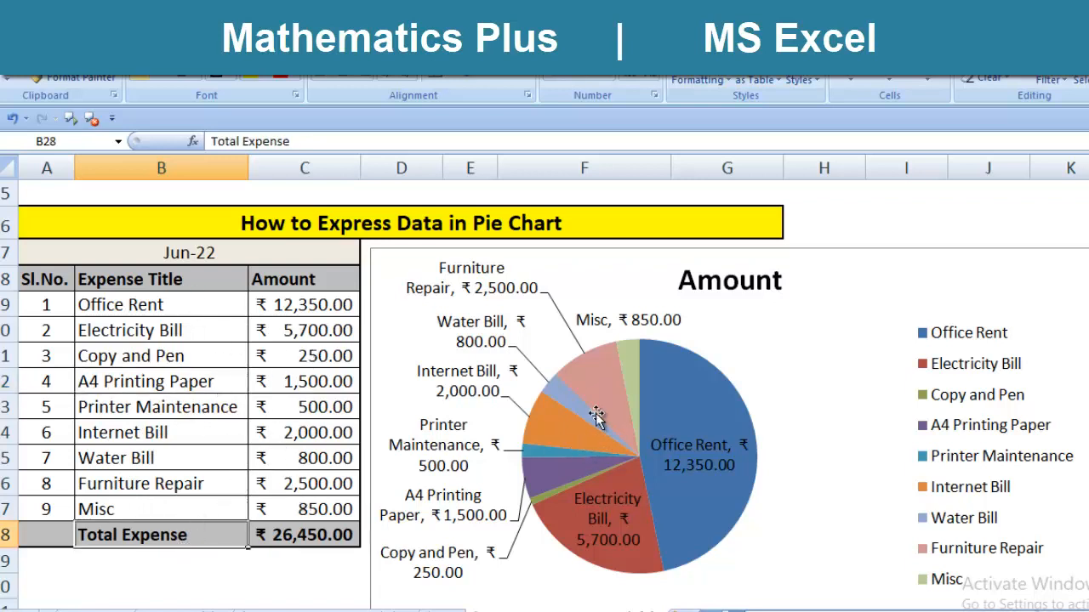
mouse_move(412, 374)
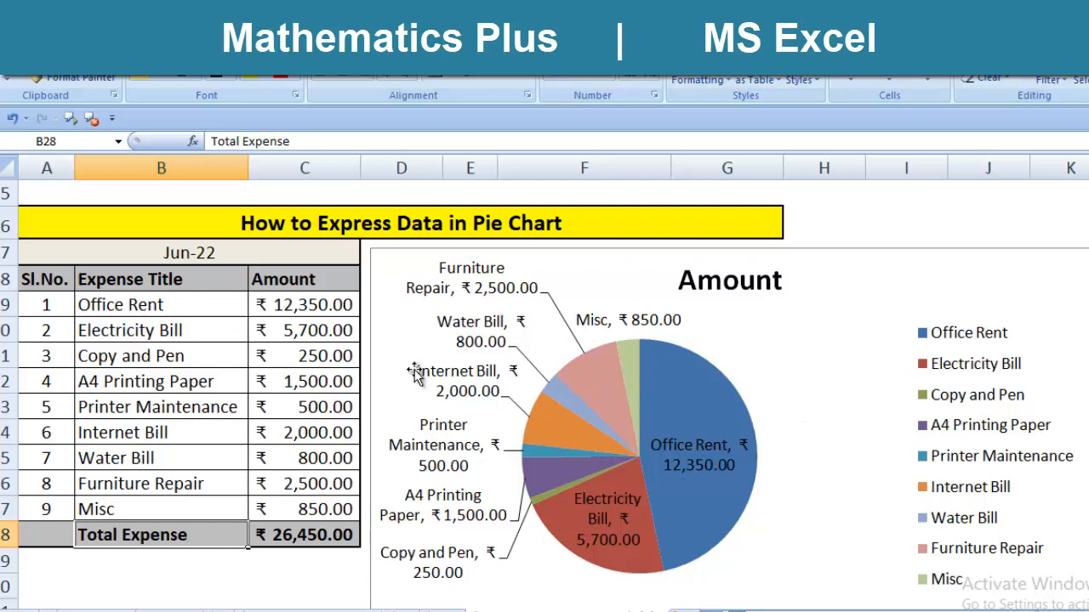
mouse_move(324, 279)
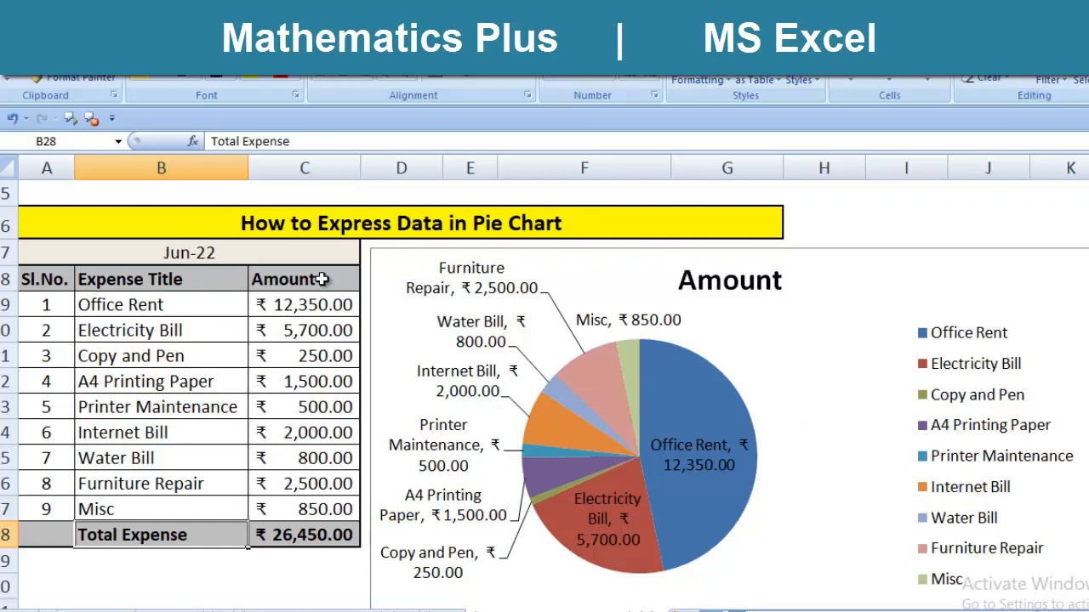
mouse_move(585, 307)
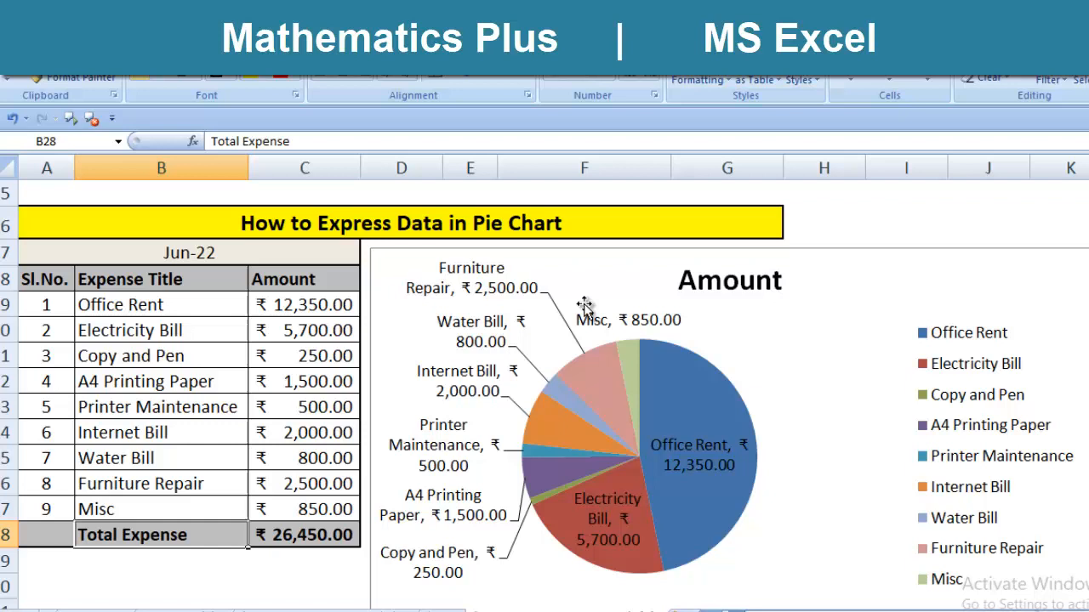
mouse_move(613, 367)
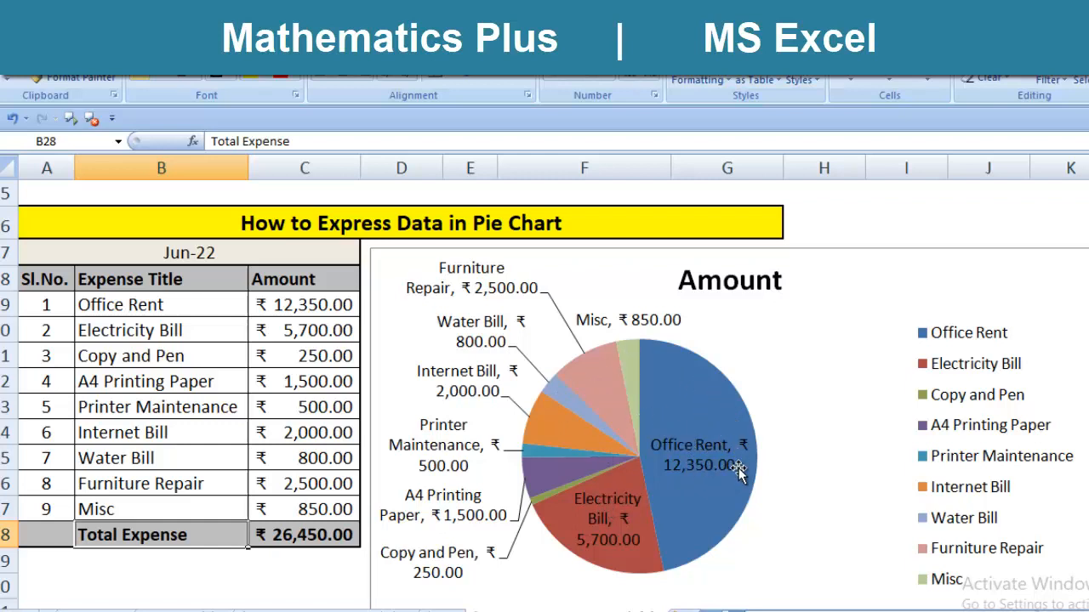
mouse_move(604, 398)
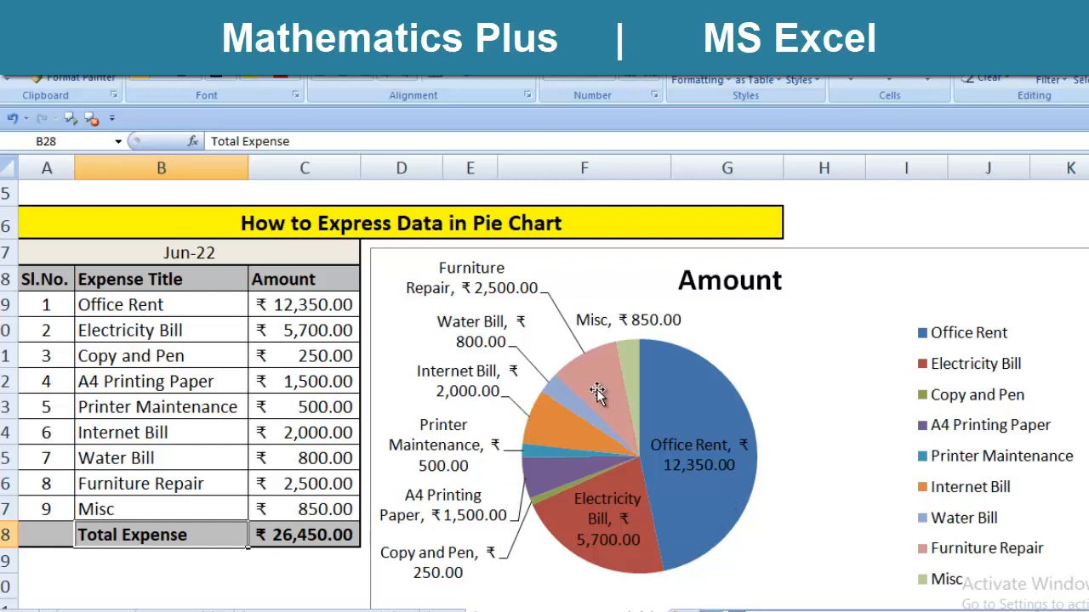
mouse_move(667, 405)
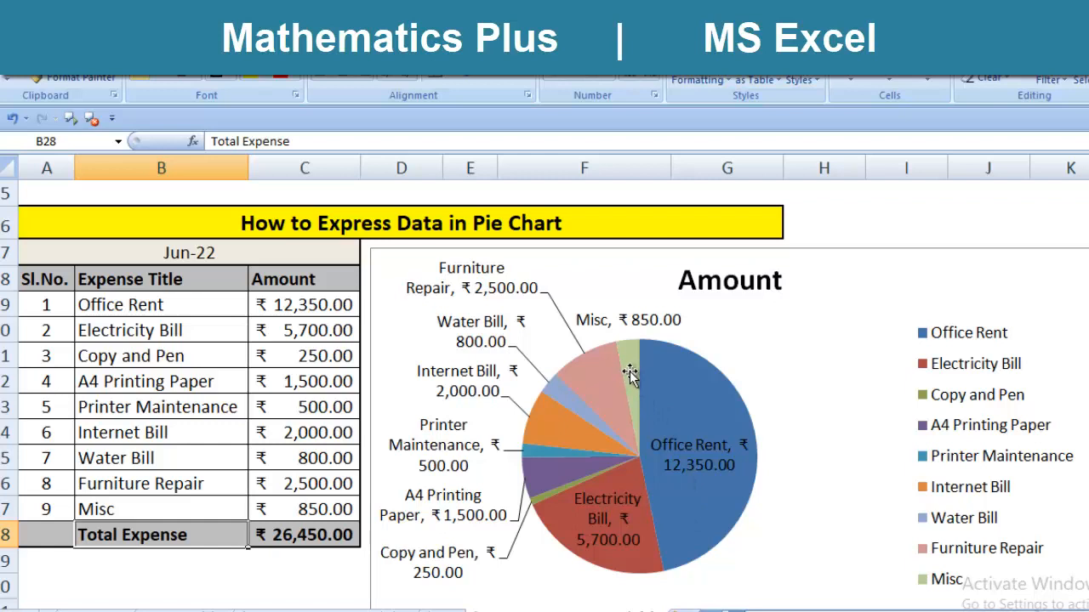
mouse_move(808, 384)
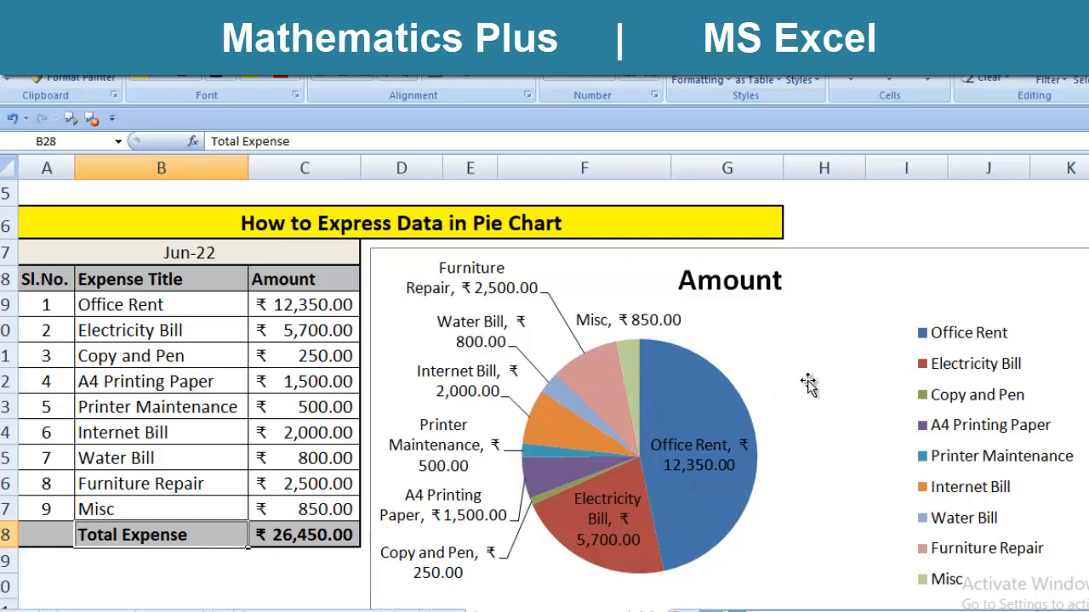
mouse_move(838, 383)
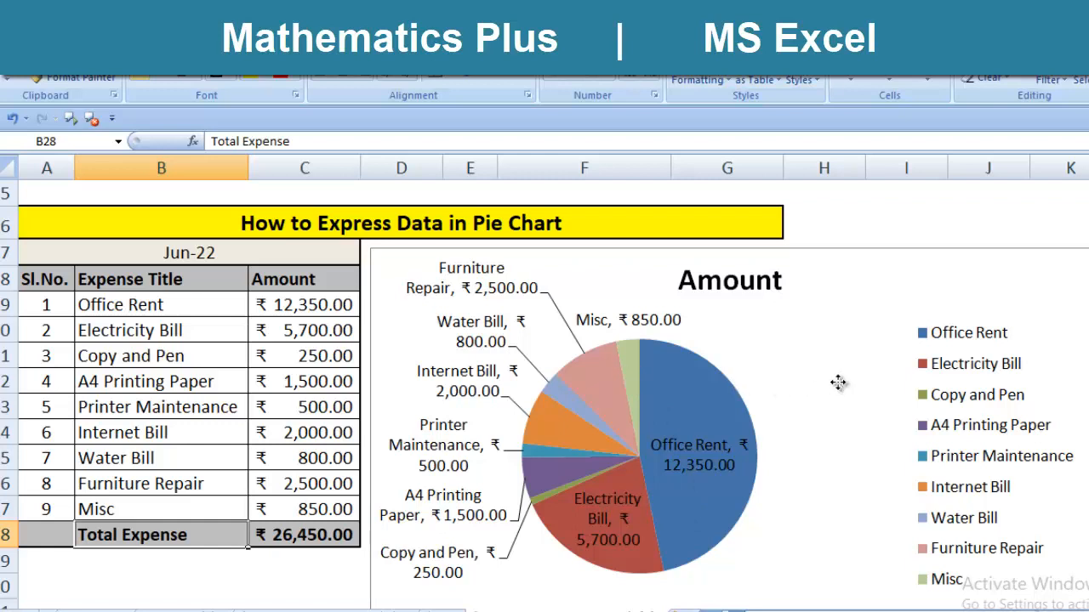
click(837, 383)
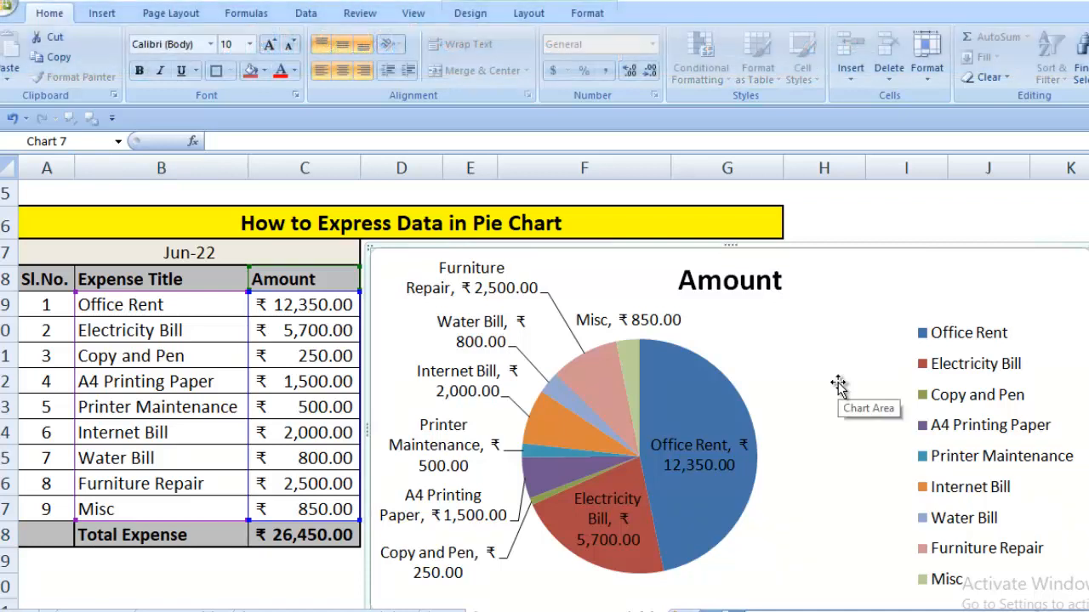
mouse_move(827, 364)
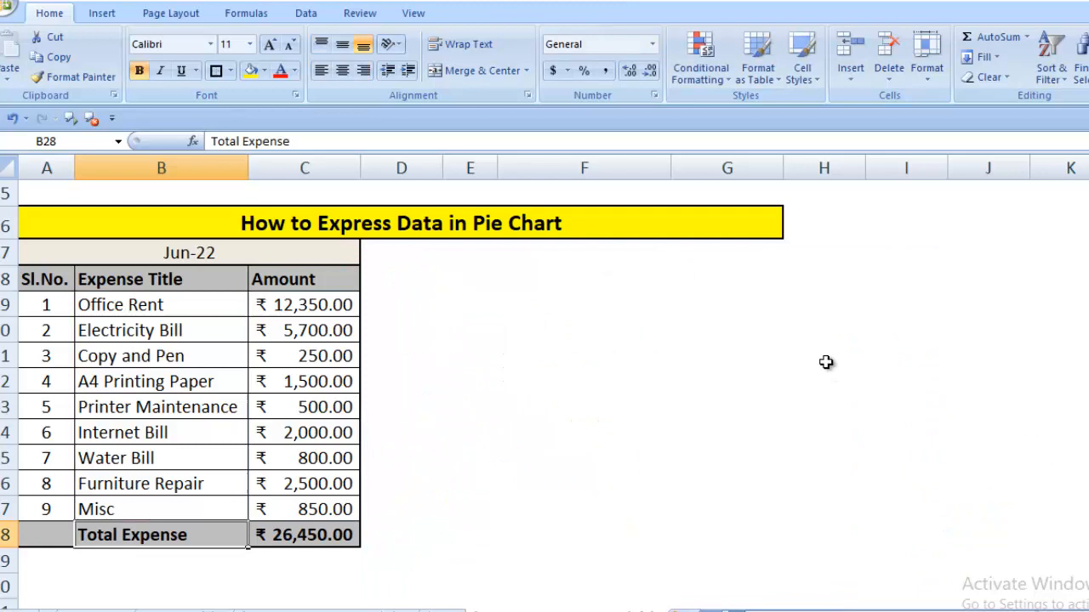
mouse_move(156, 257)
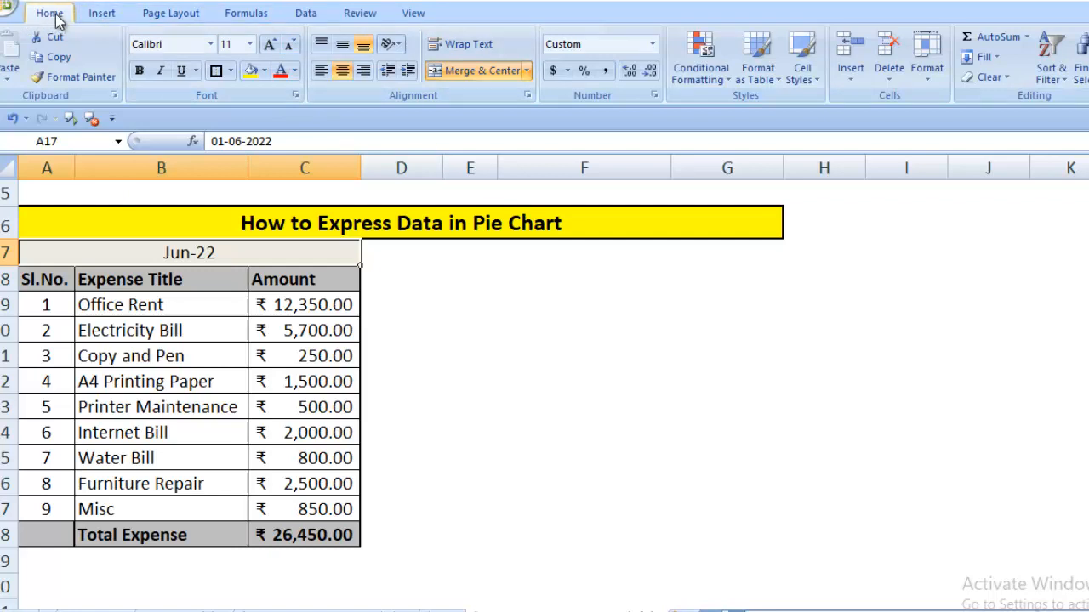
mouse_move(170, 13)
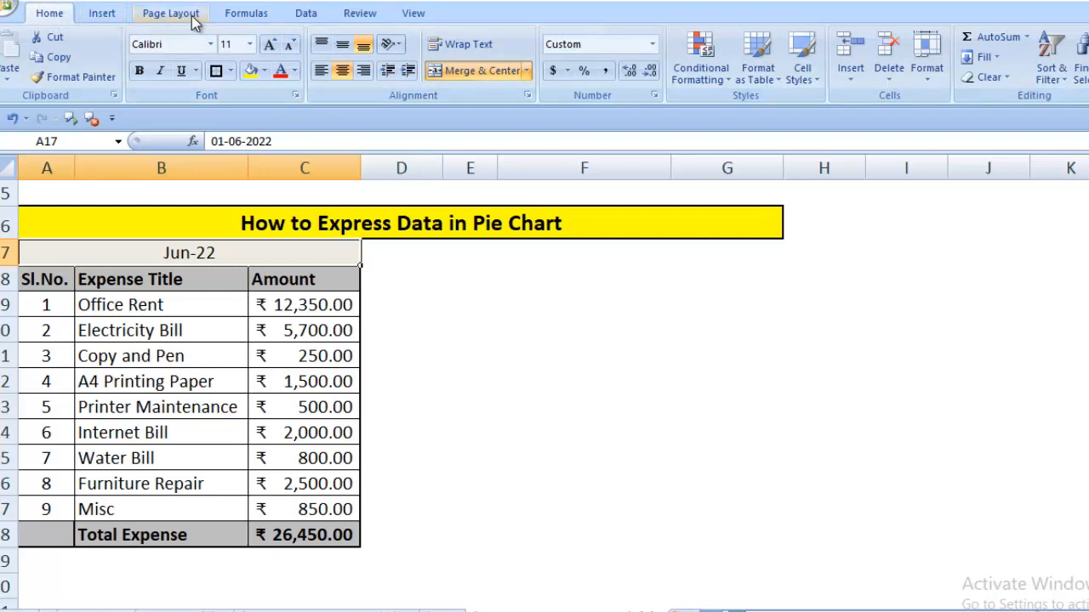
mouse_move(395, 20)
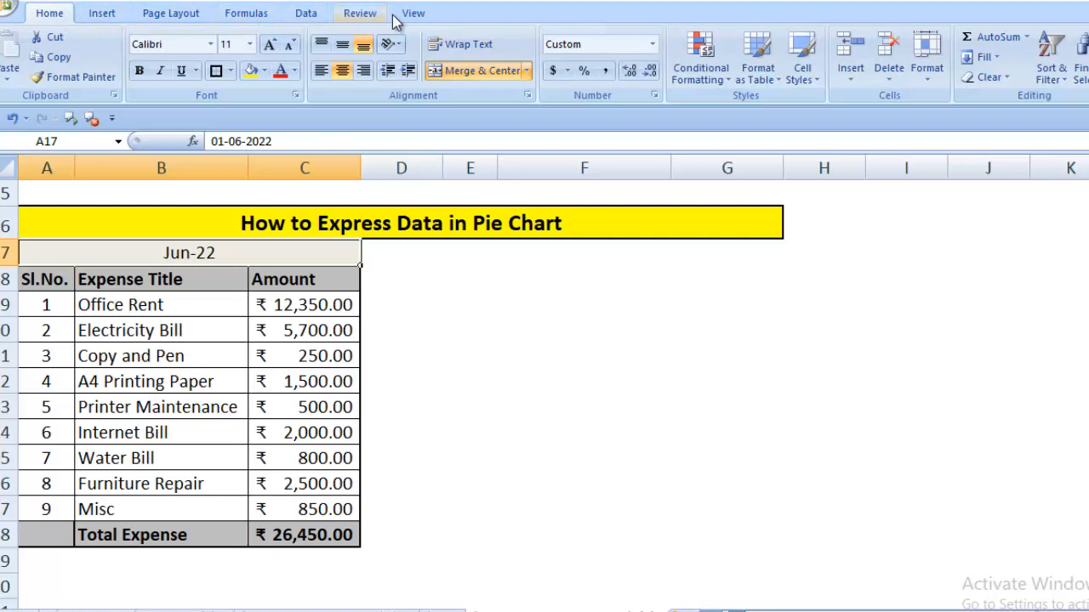
mouse_move(143, 145)
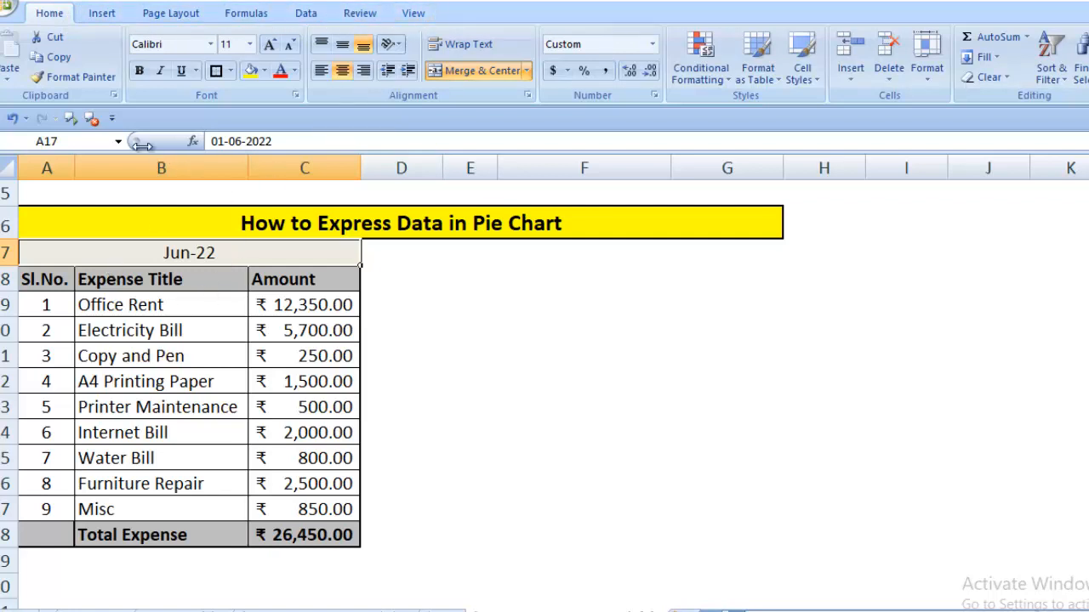
- Show the Insert ribbon's Charts group and start the chart range at the Expense Title cell
click(102, 14)
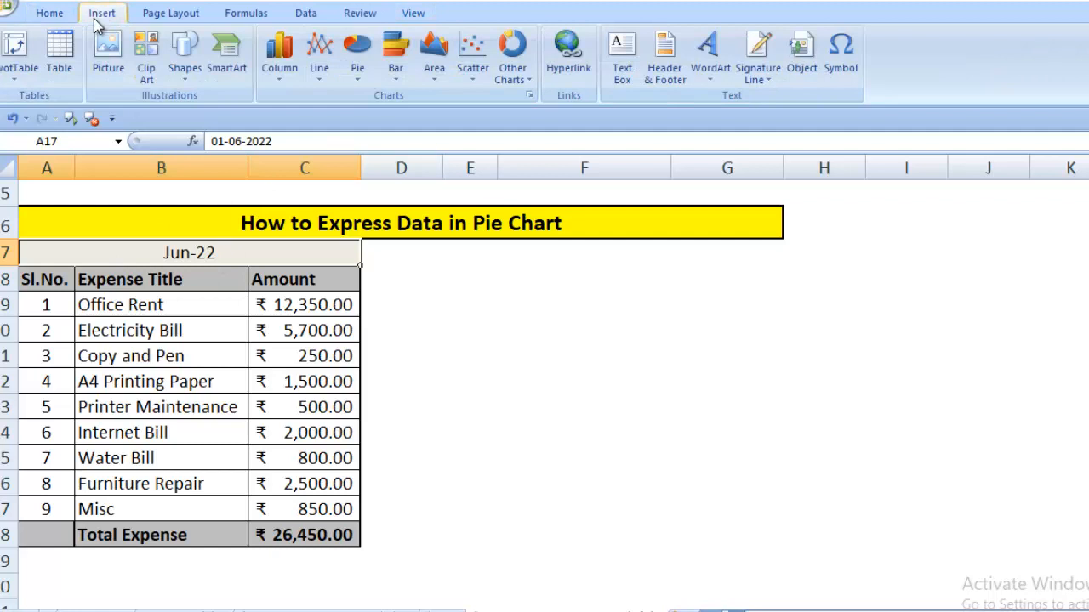
mouse_move(319, 54)
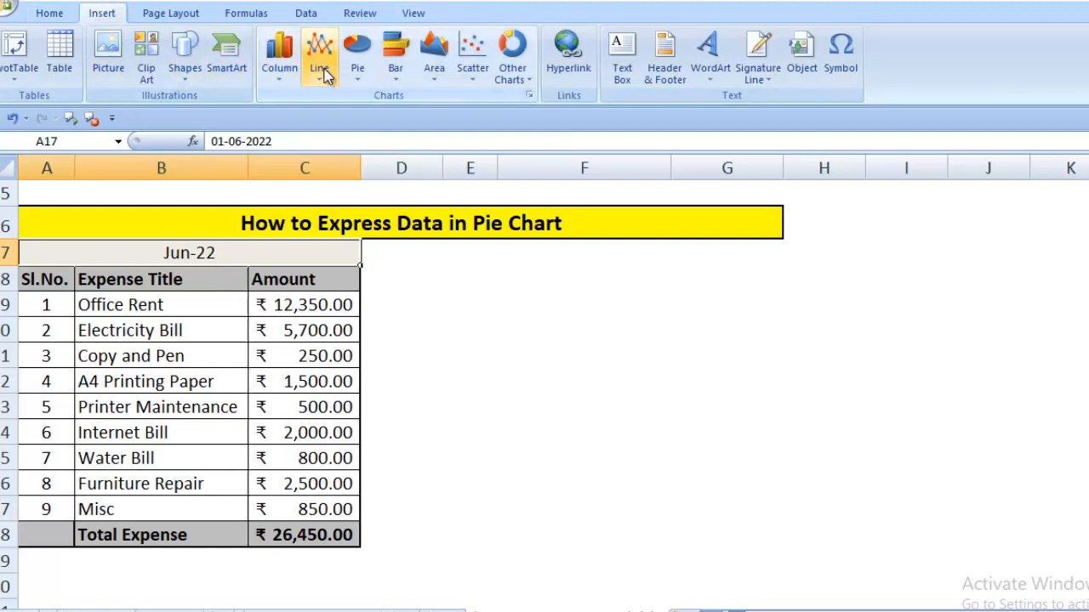
mouse_move(512, 54)
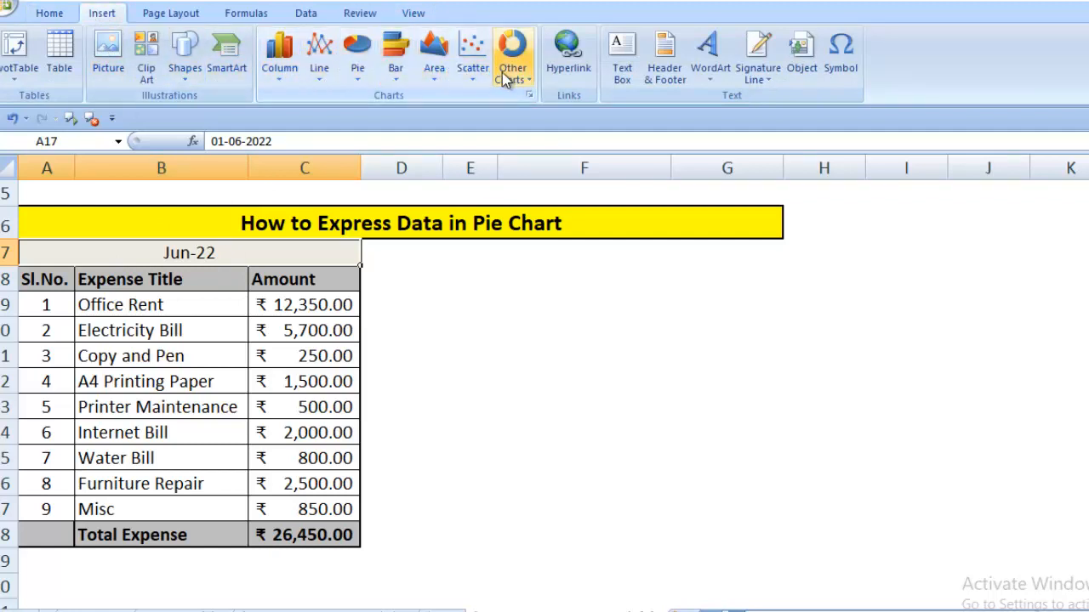
mouse_move(358, 99)
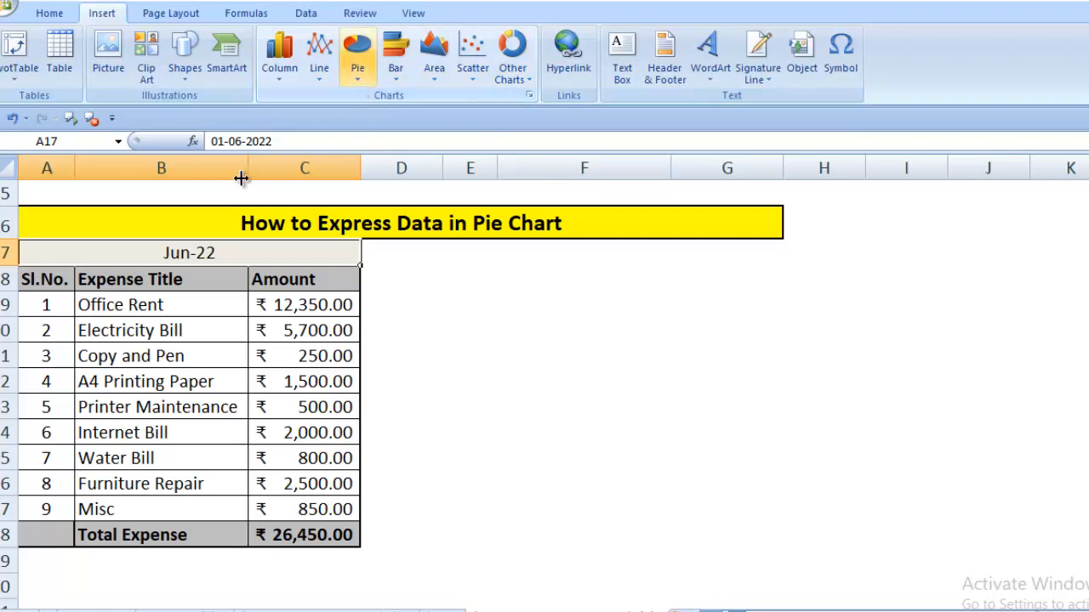
click(129, 279)
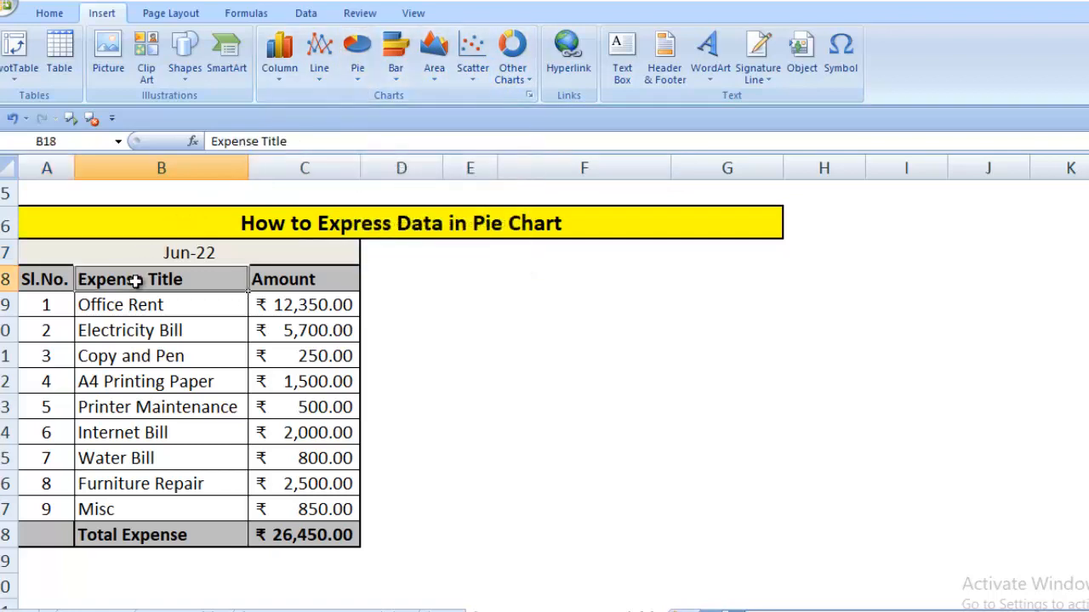
- Select the Expense Title and Amount columns down through Misc and show the pie chart types
drag(160, 279, 302, 279)
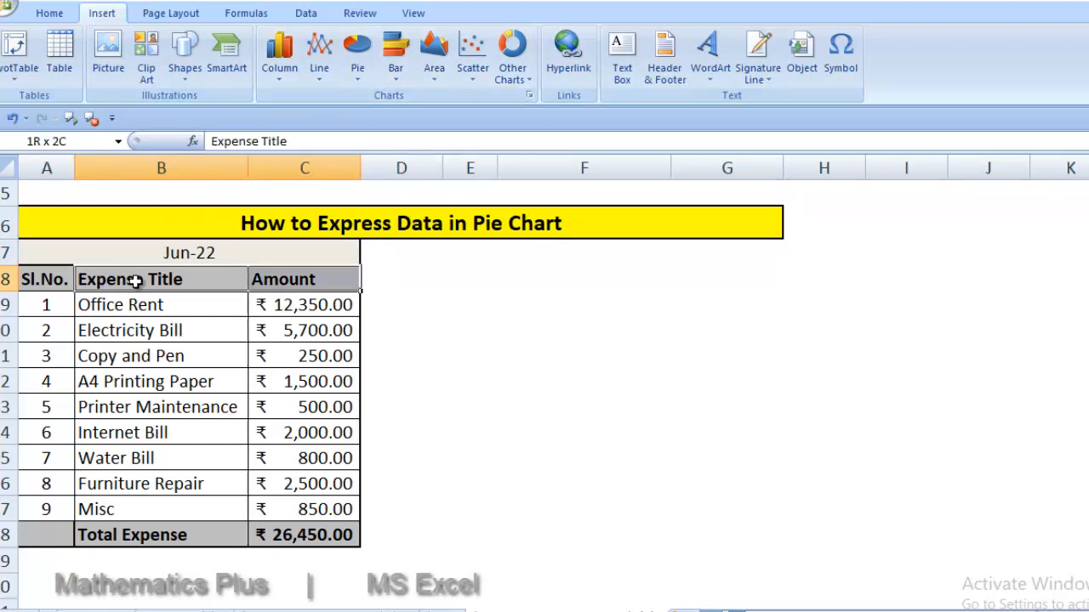
drag(129, 279, 157, 406)
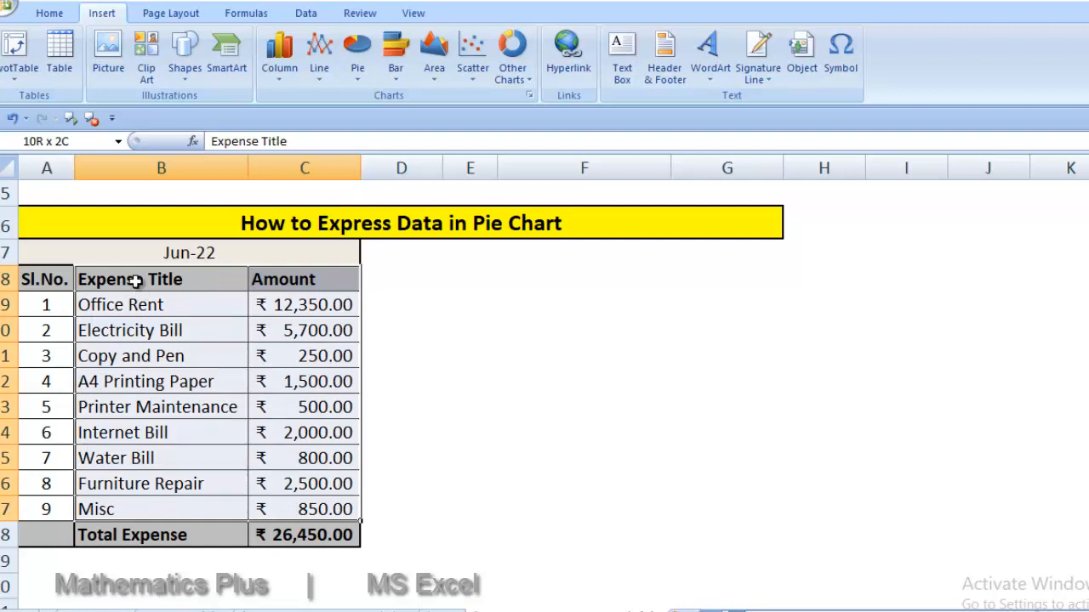
click(129, 279)
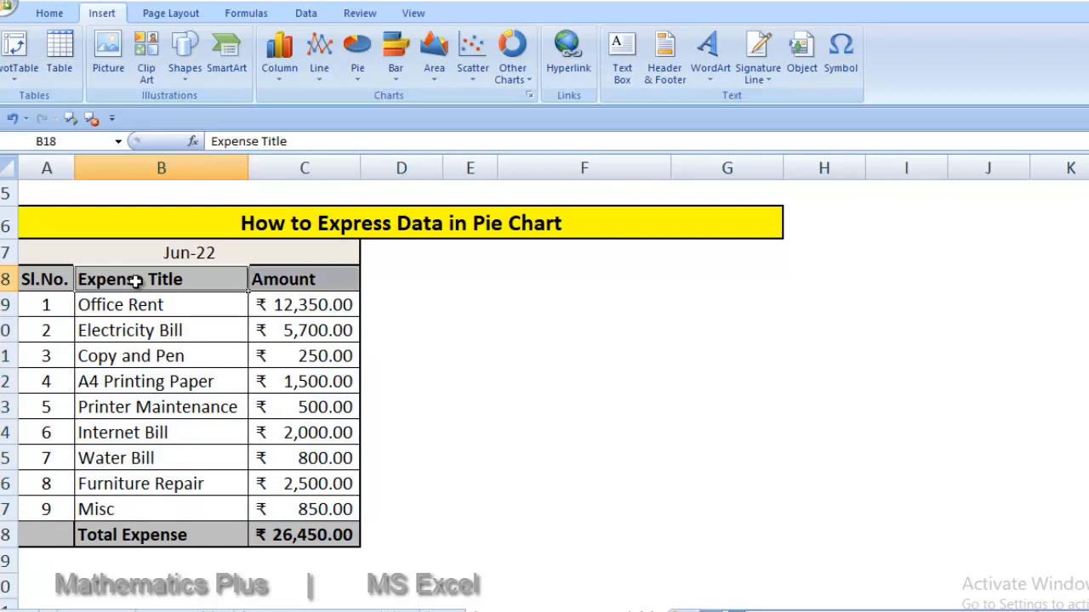
drag(159, 279, 303, 279)
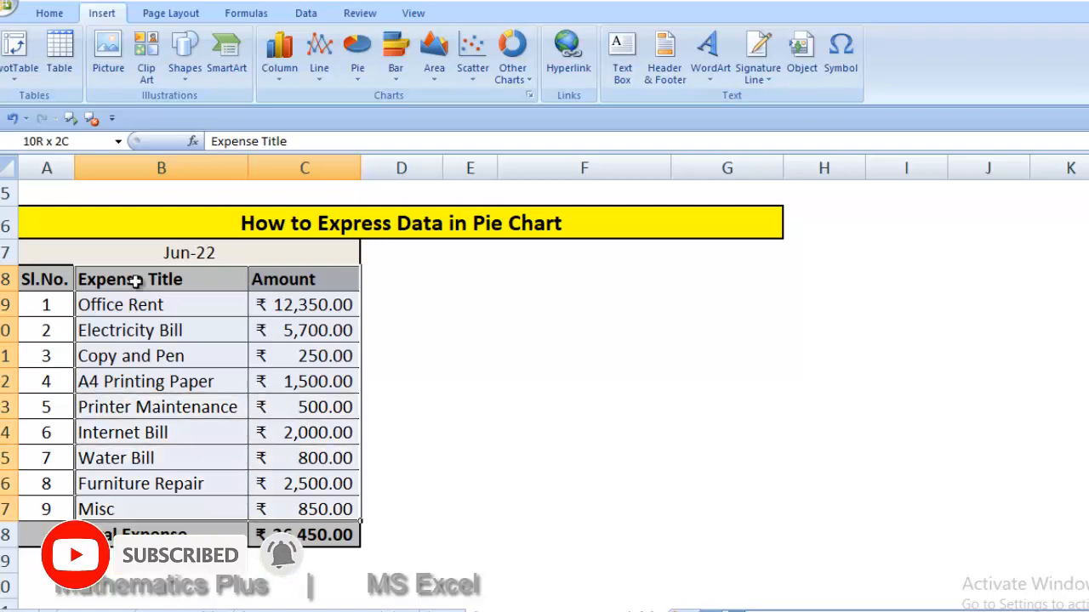
click(130, 279)
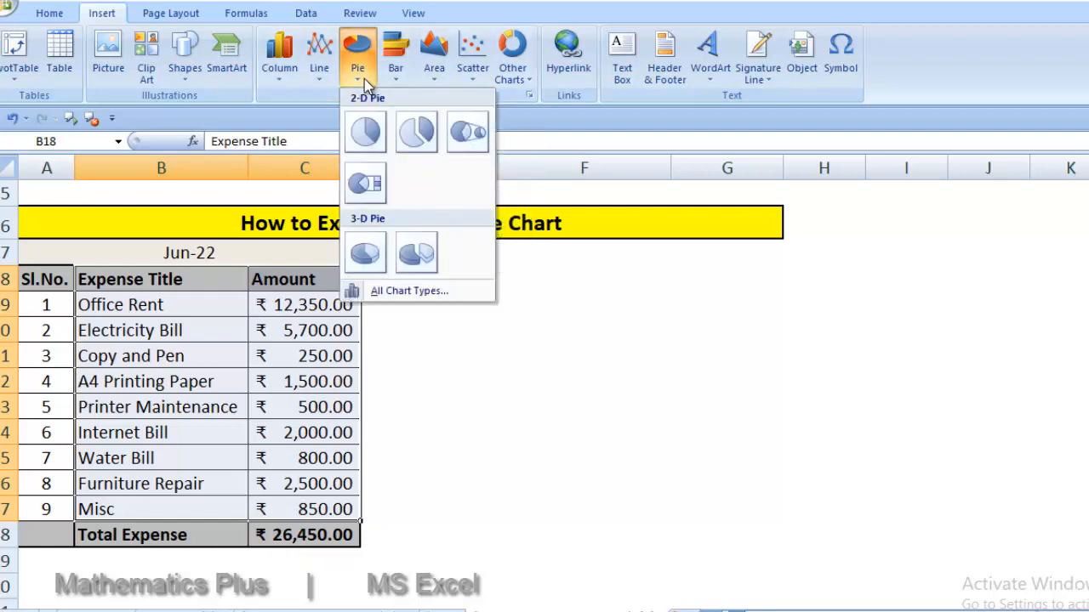
mouse_move(364, 133)
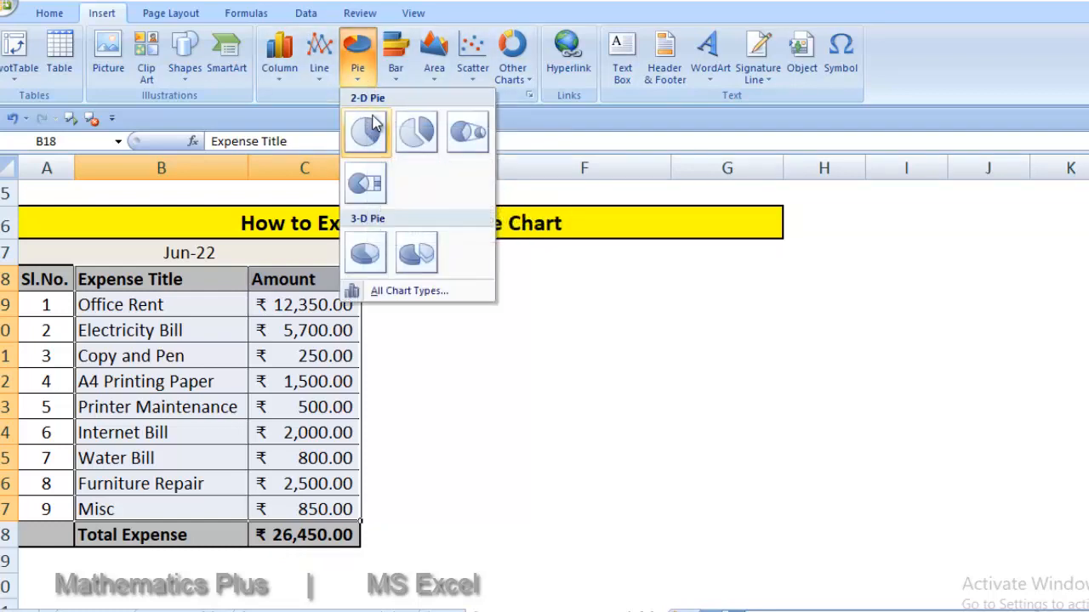
mouse_move(364, 252)
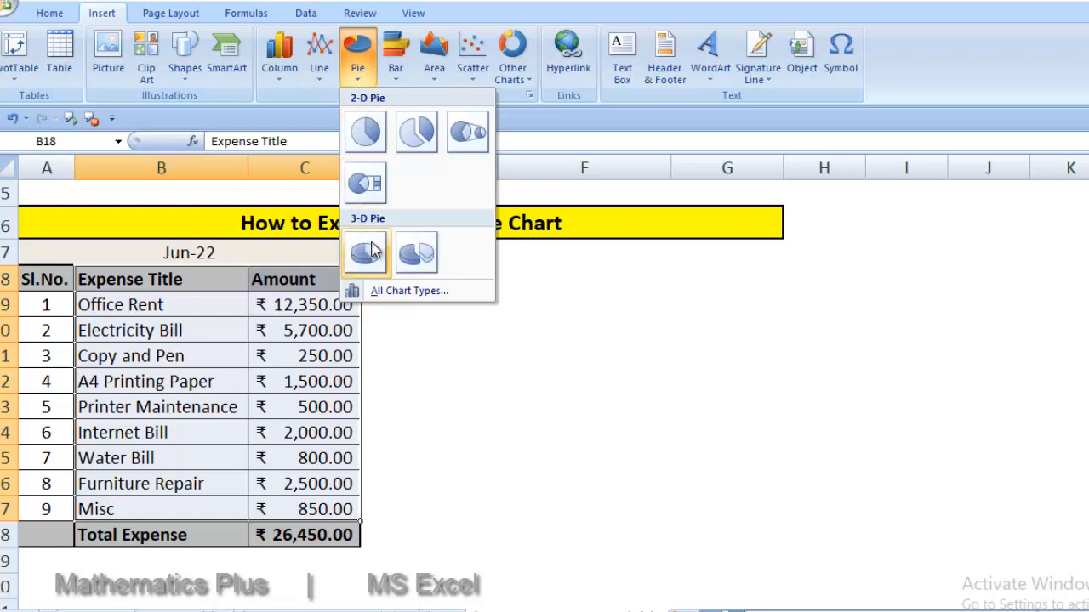
mouse_move(364, 132)
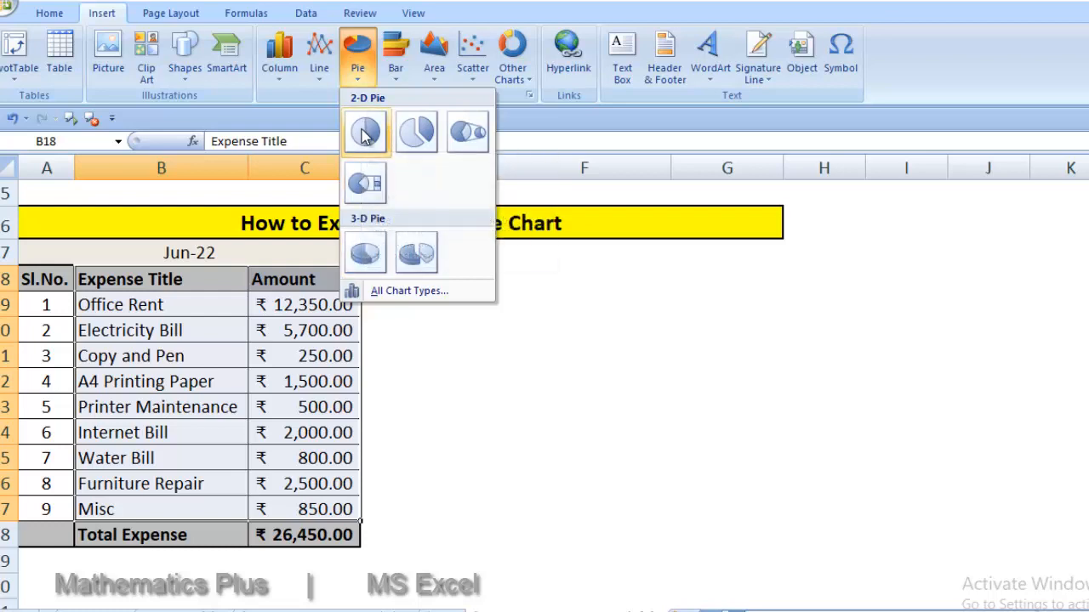
- Insert the first 2-D Pie chart of the June amounts, titled Amount with a nine-item legend
click(365, 132)
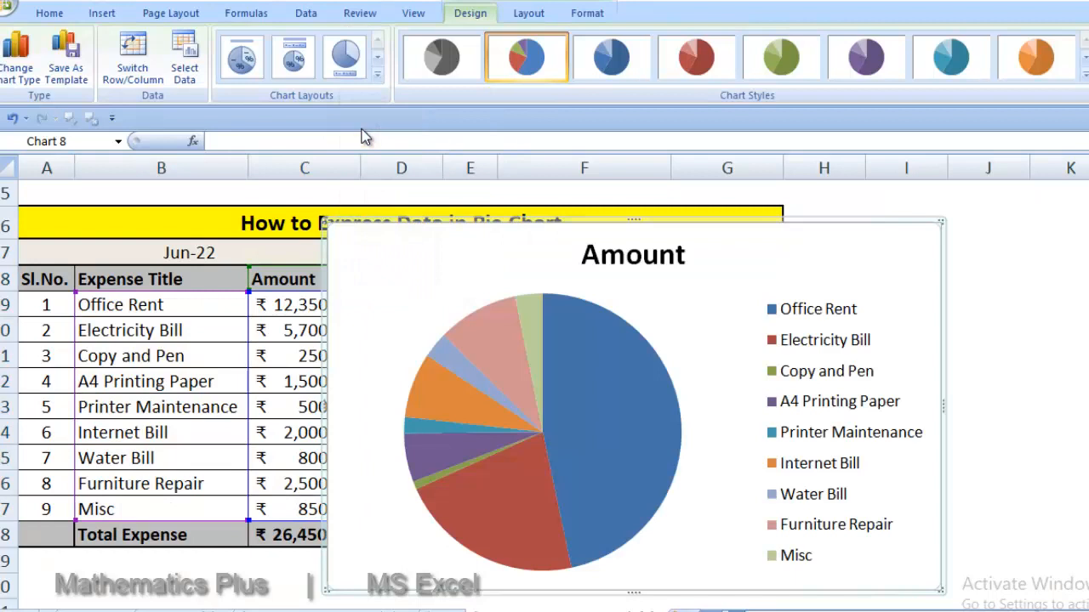
mouse_move(446, 270)
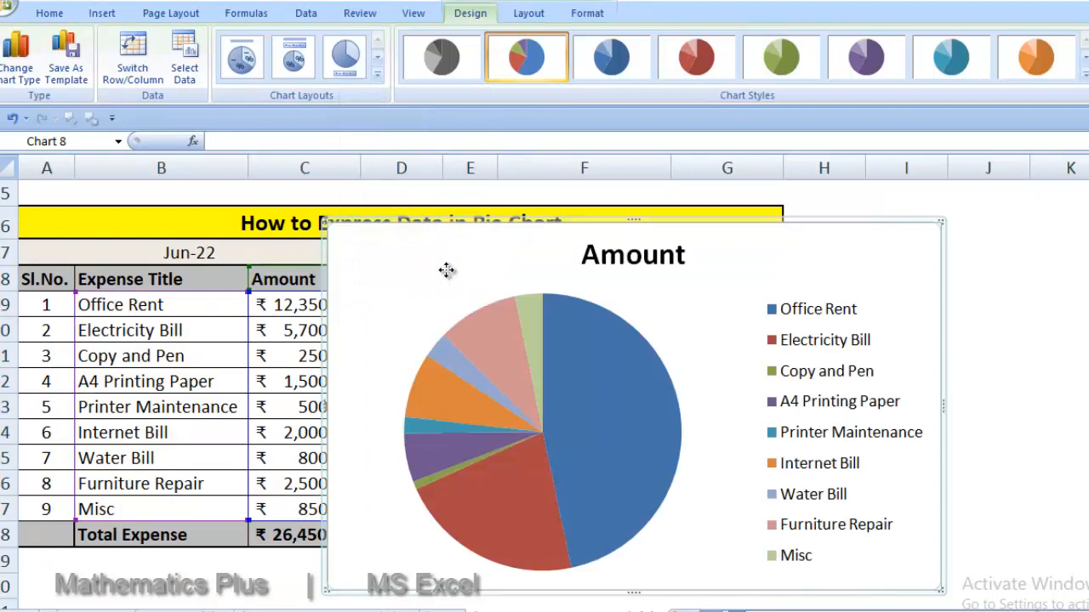
- Move the Amount pie chart to the right so every June expense row stays readable
drag(446, 271, 653, 339)
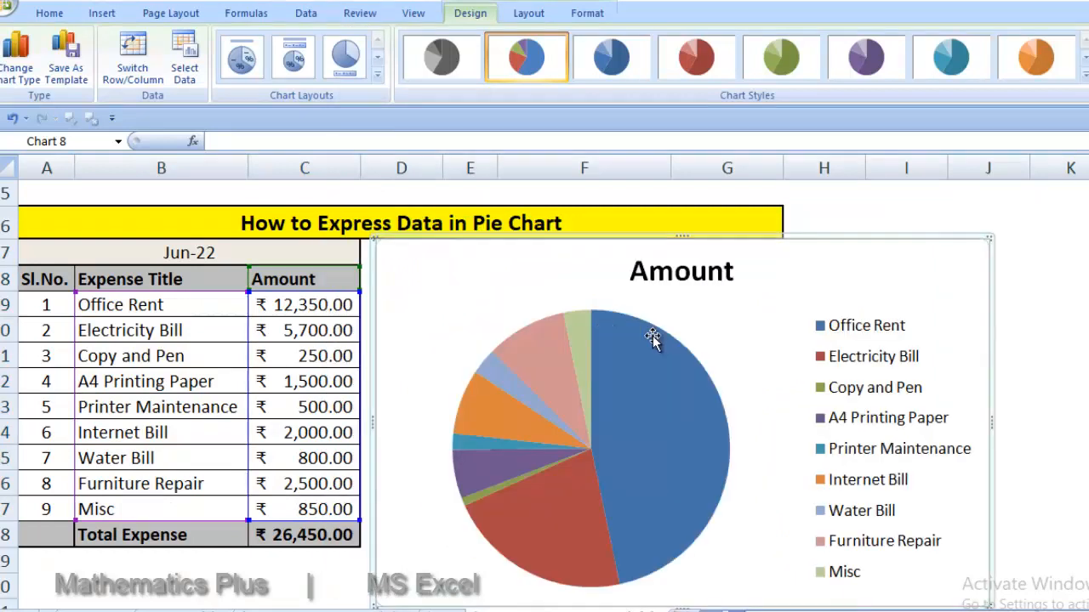
mouse_move(677, 385)
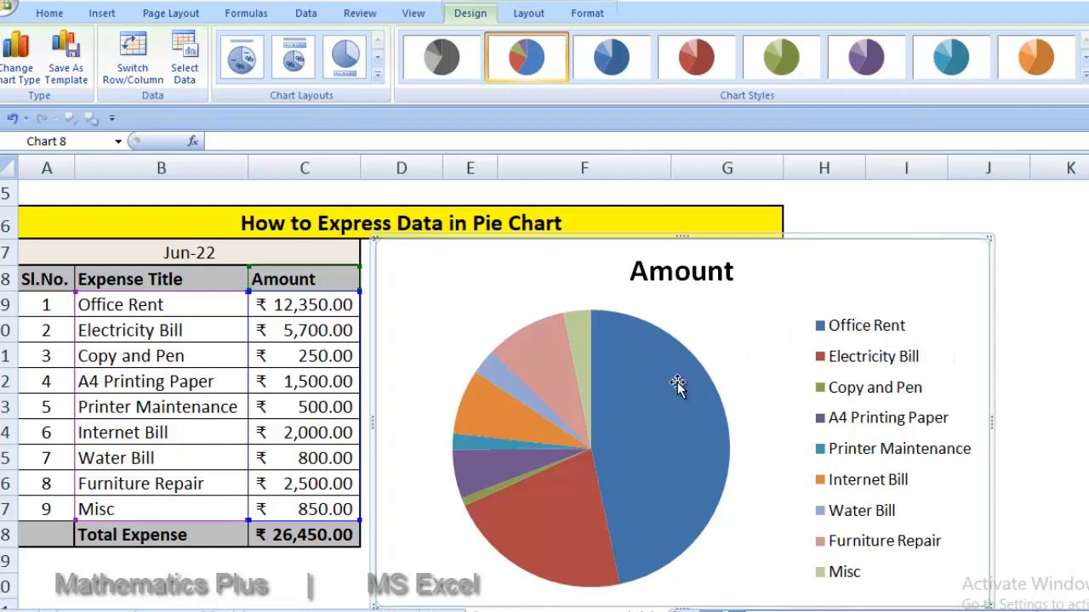
mouse_move(842, 334)
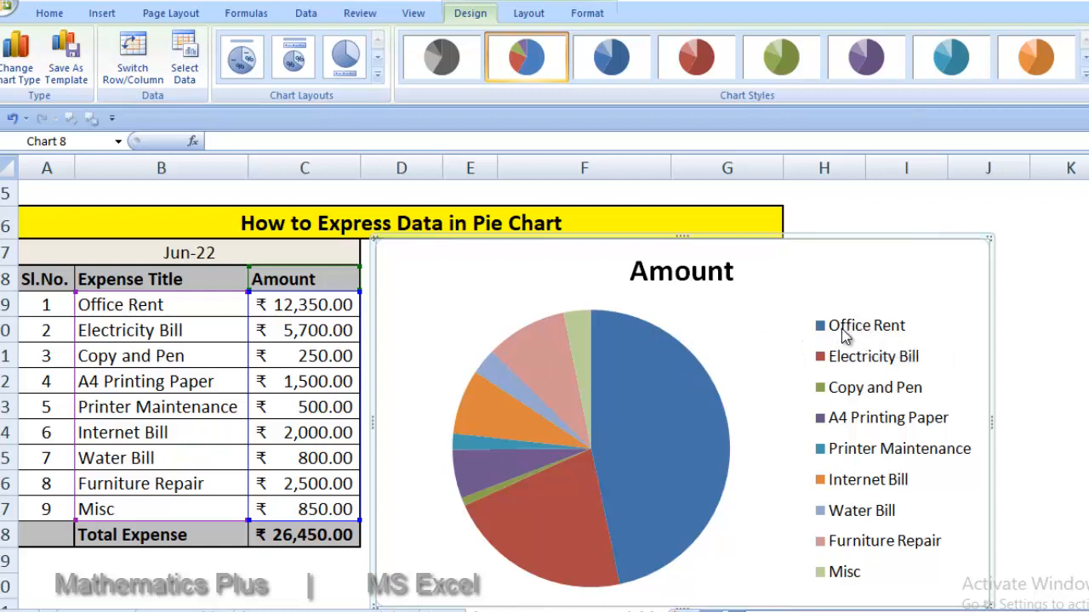
mouse_move(149, 316)
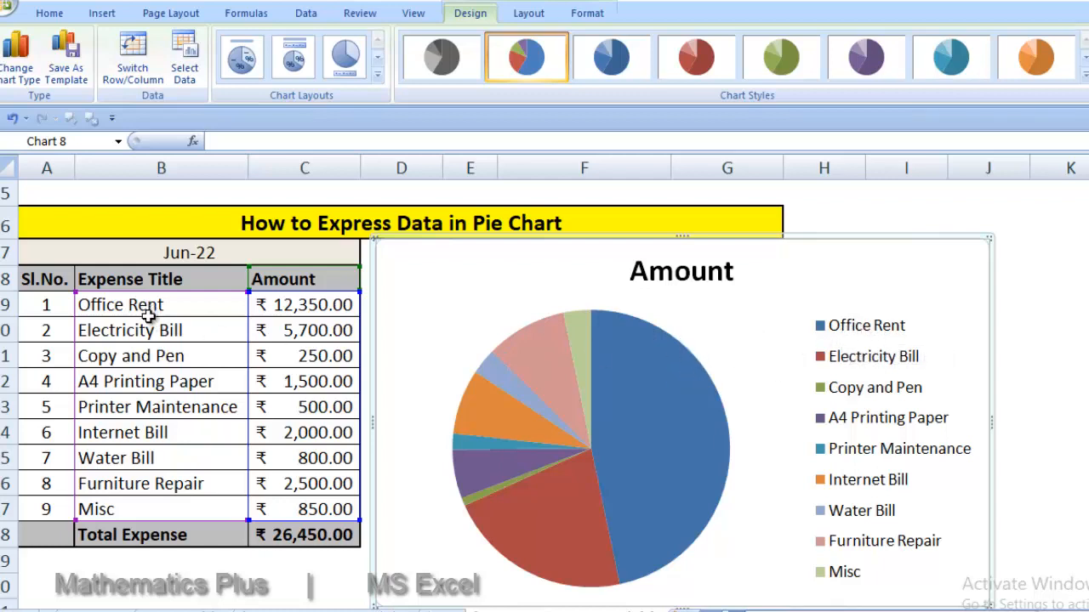
mouse_move(706, 352)
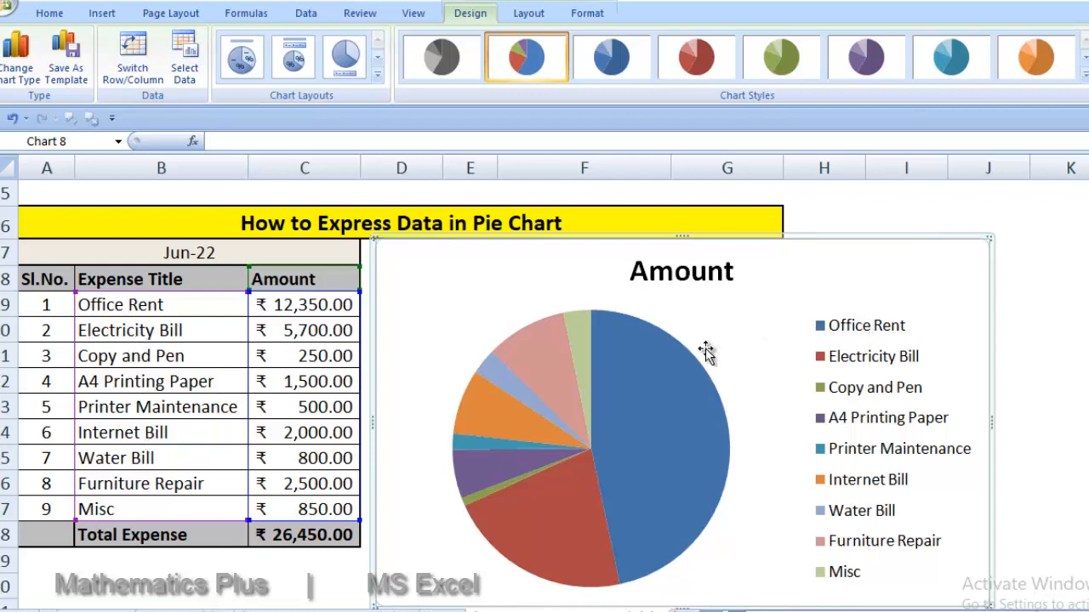
mouse_move(531, 377)
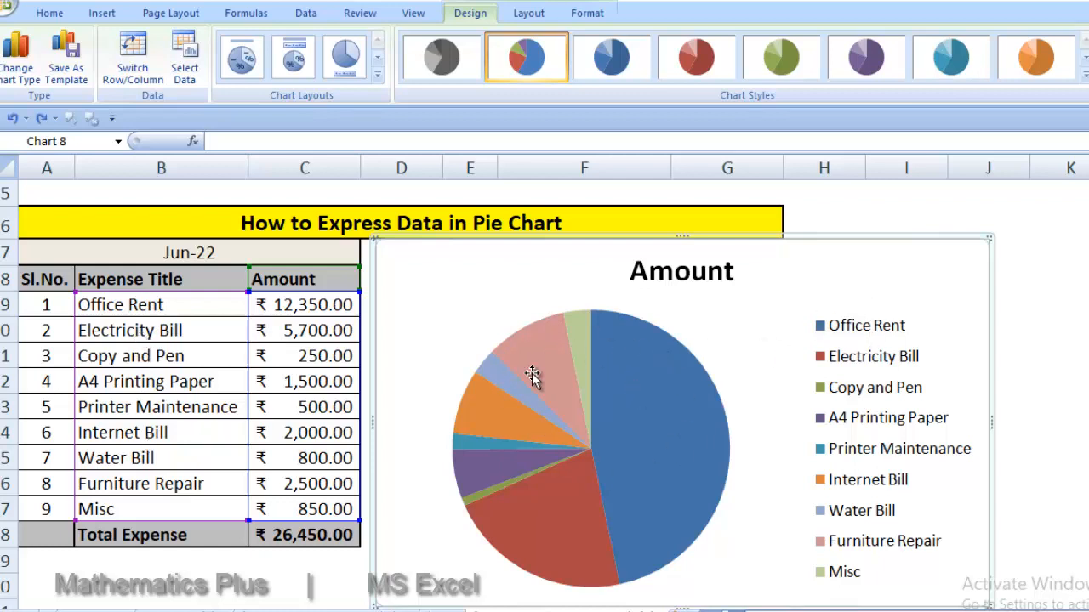
mouse_move(460, 400)
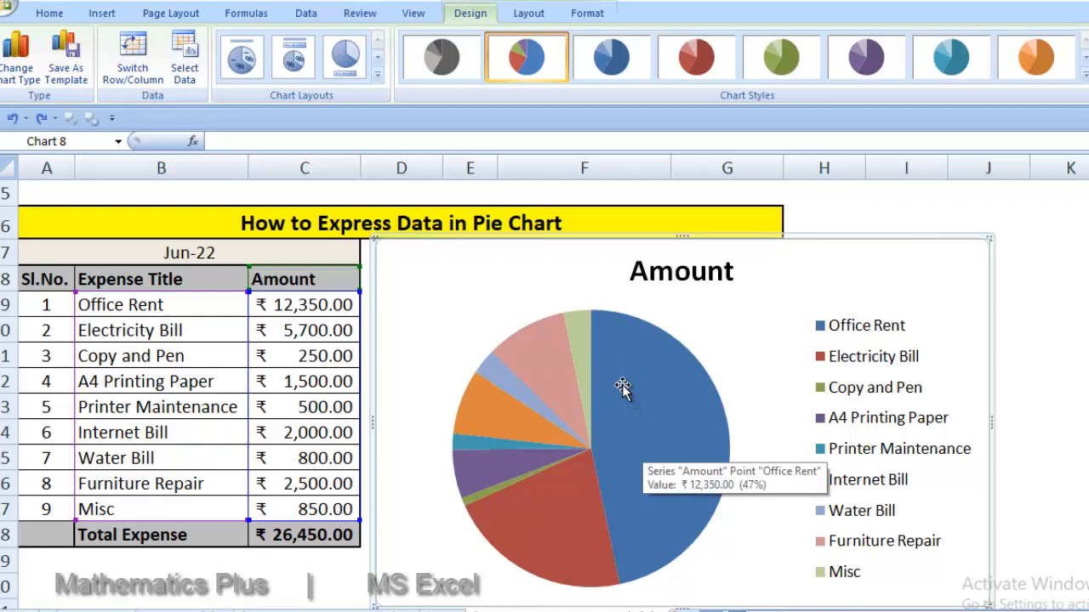
- Add data labels so each slice shows its rupee value, from ₹12,350.00 down to ₹250.00
click(638, 383)
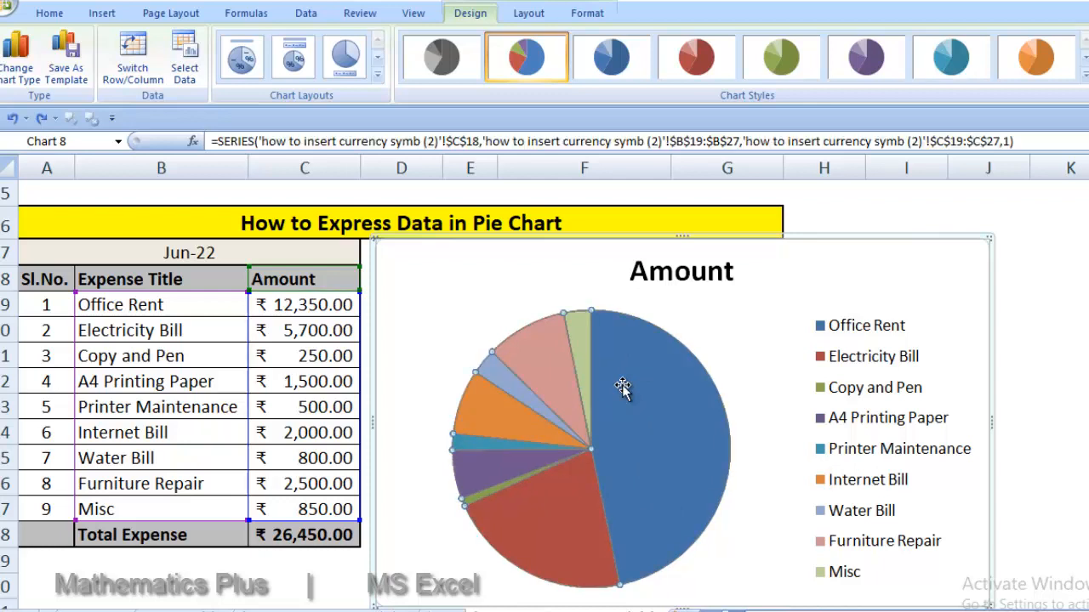
right_click(623, 388)
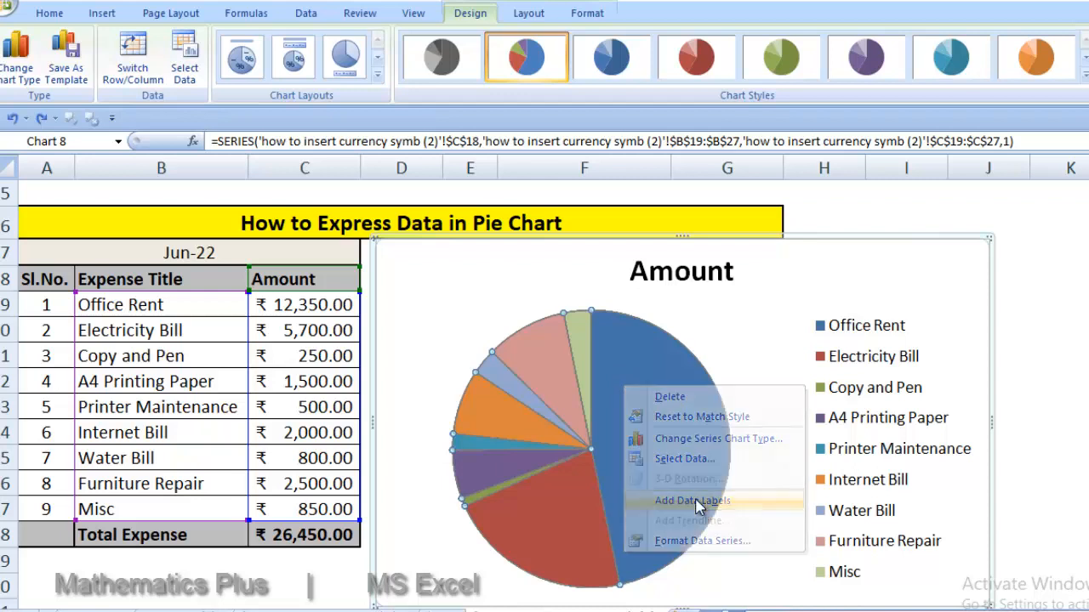
click(692, 500)
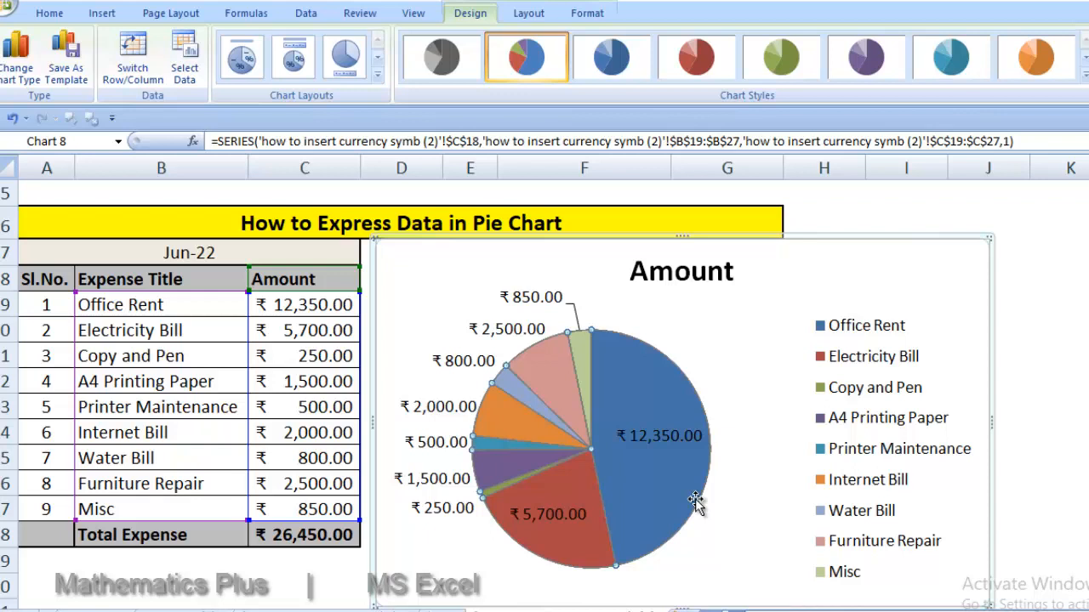
mouse_move(643, 415)
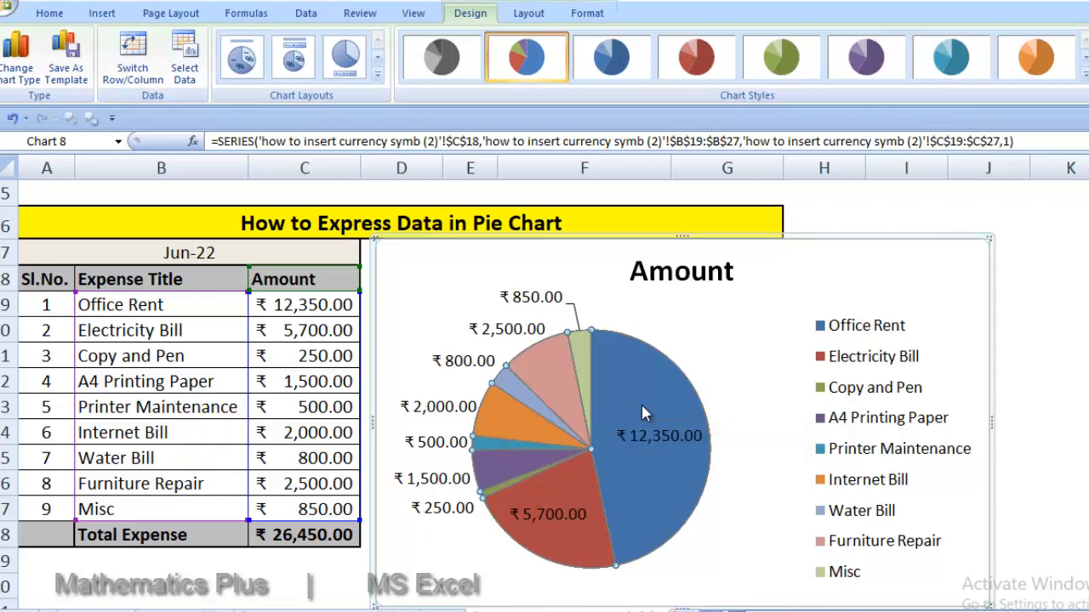
- Format the data labels to include Category Name, giving labels like Office Rent, ₹12,350.00
right_click(643, 414)
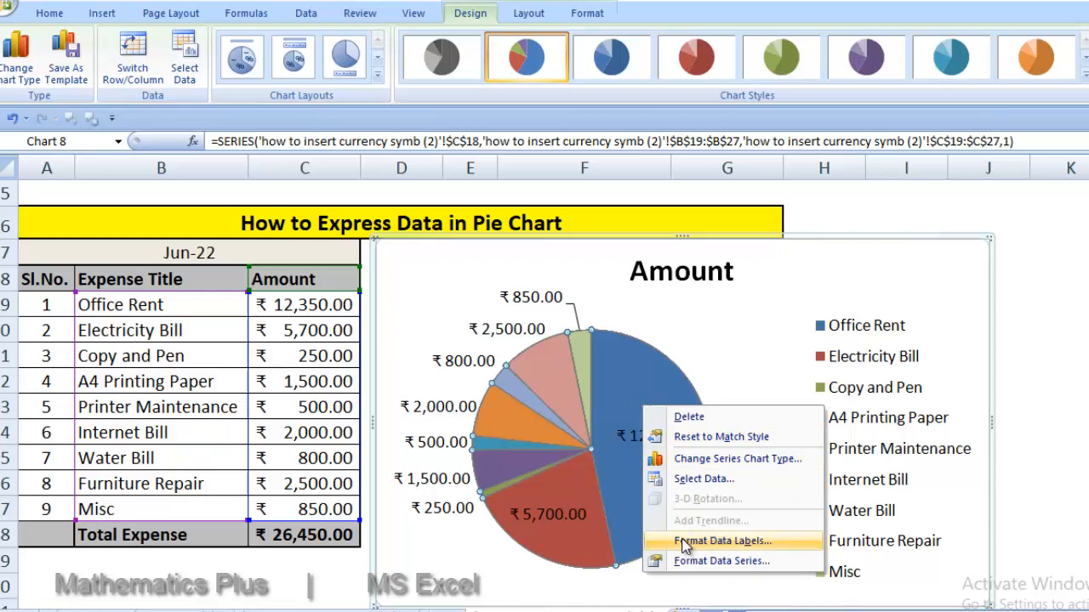
click(723, 541)
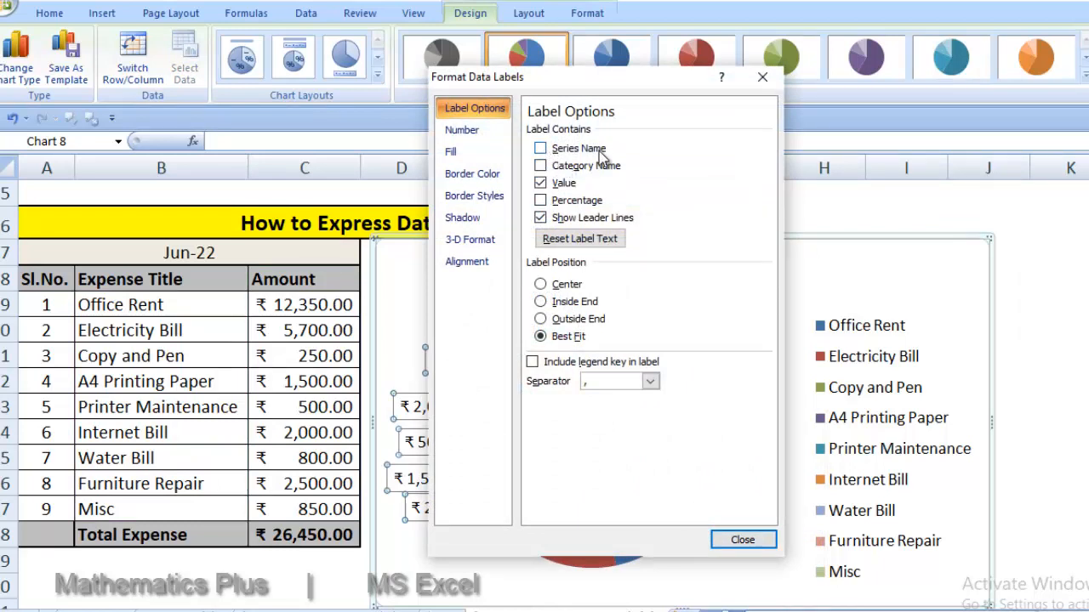
mouse_move(582, 217)
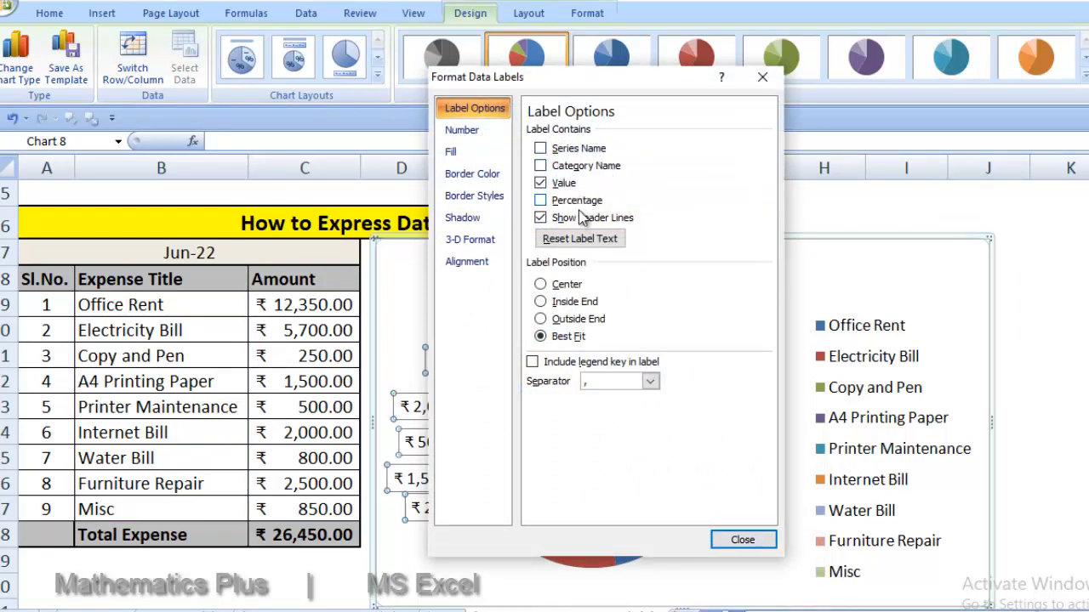
mouse_move(609, 221)
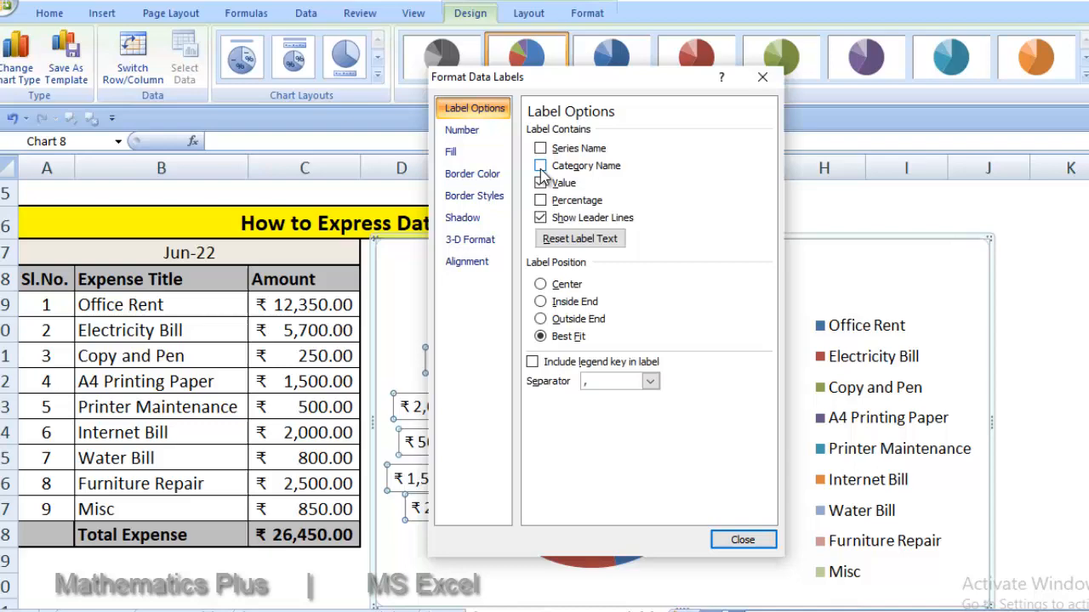
click(541, 165)
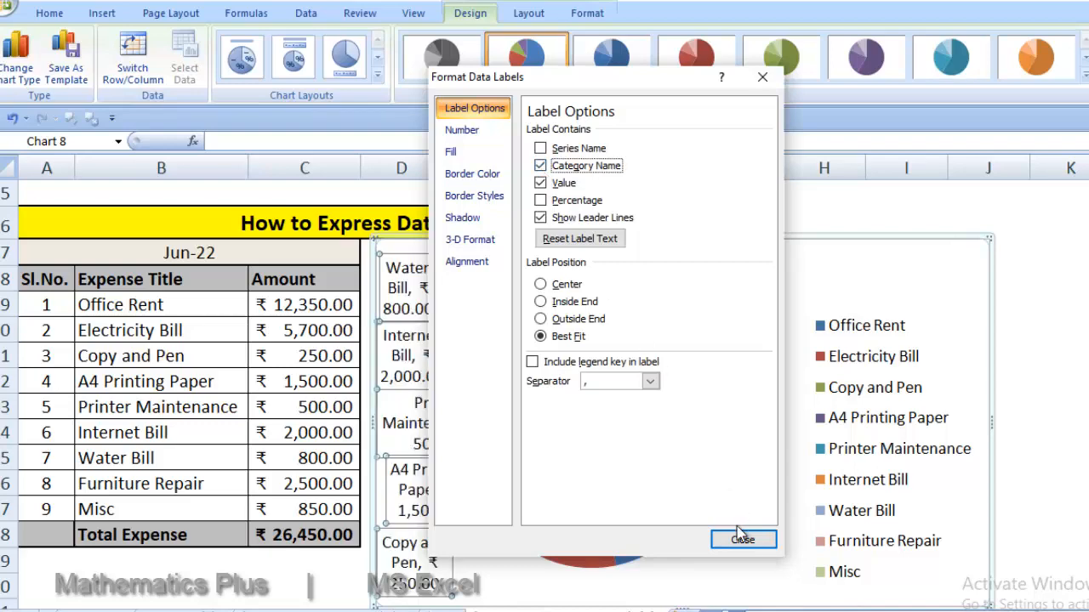
click(742, 539)
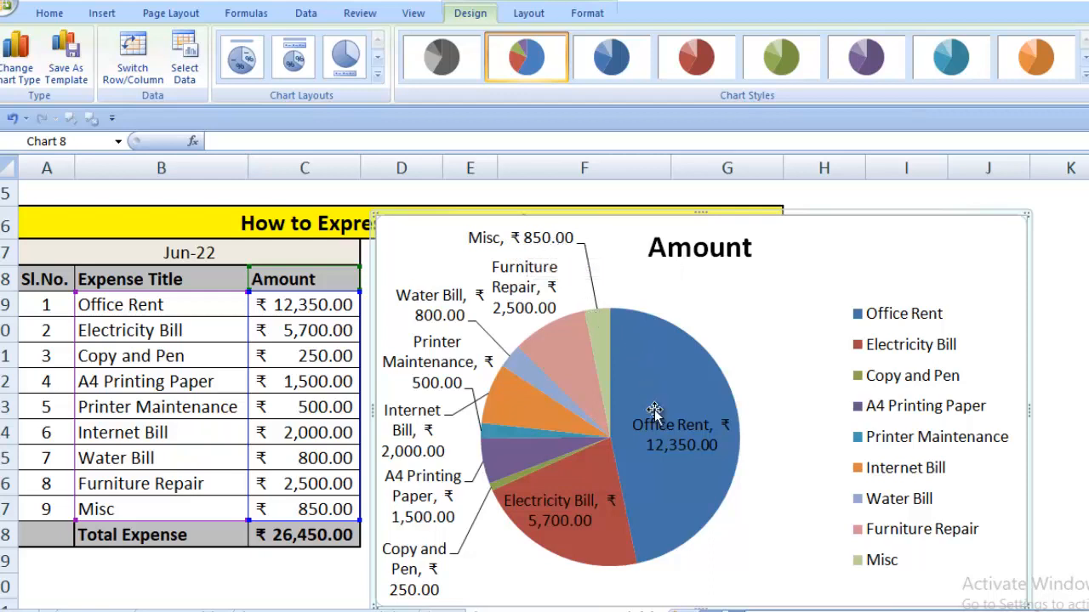
mouse_move(701, 453)
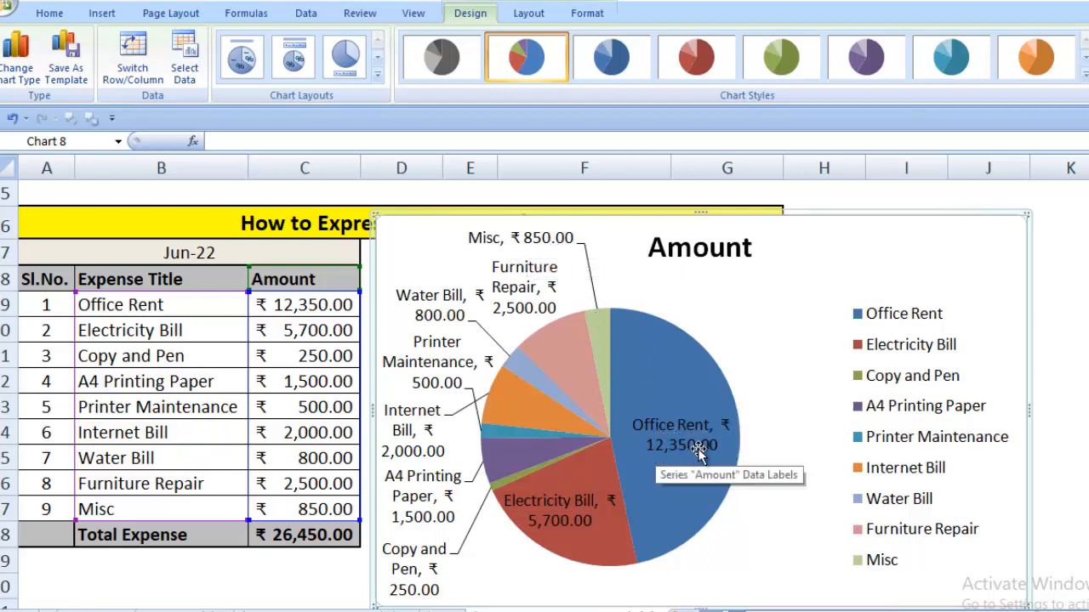
mouse_move(545, 324)
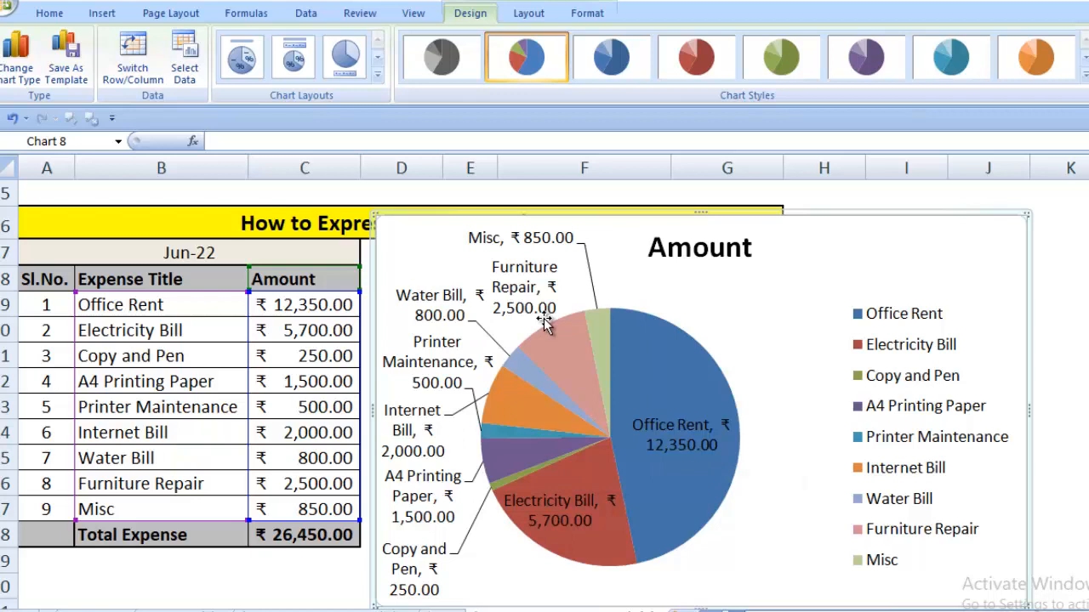
mouse_move(485, 390)
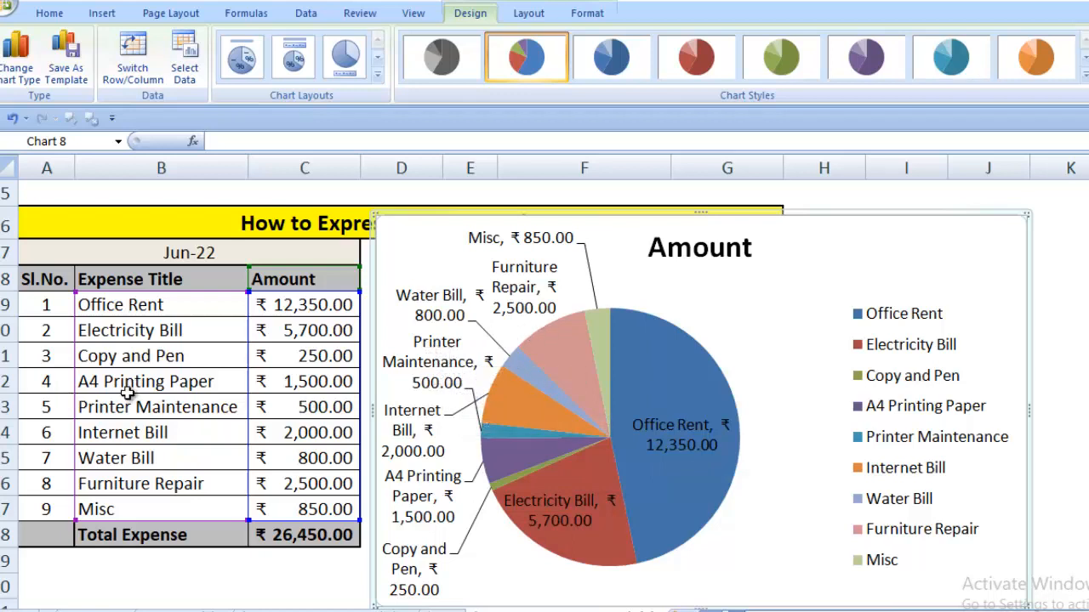
mouse_move(273, 415)
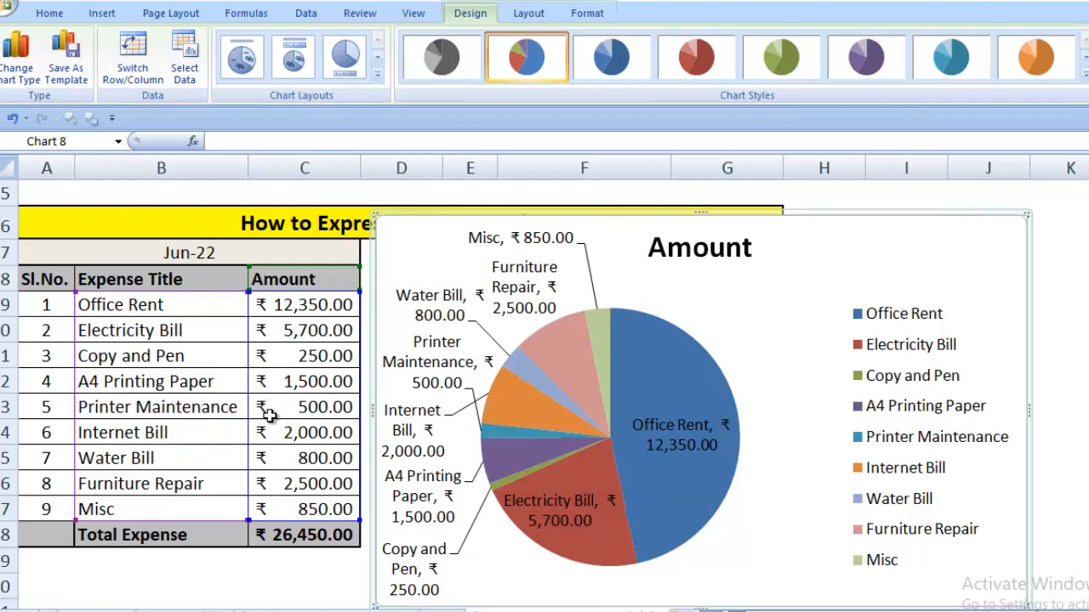
mouse_move(718, 449)
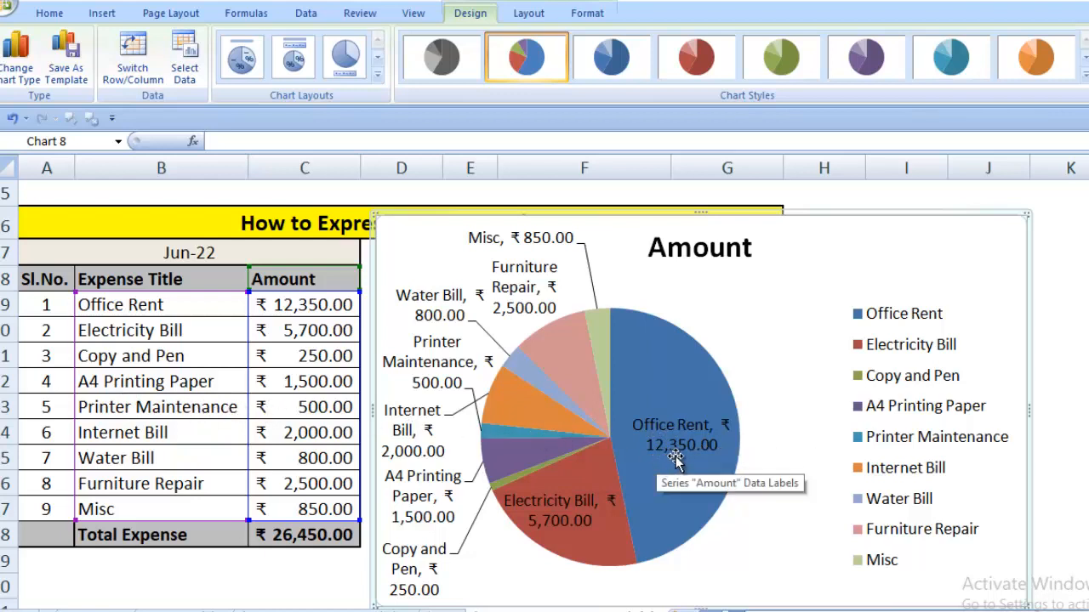
click(160, 303)
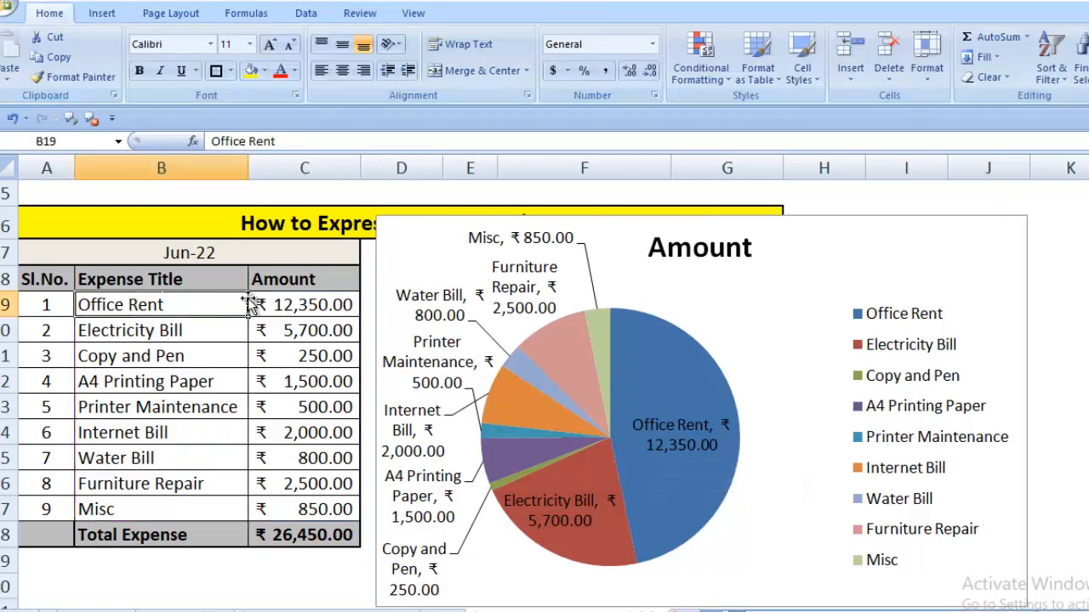
click(304, 305)
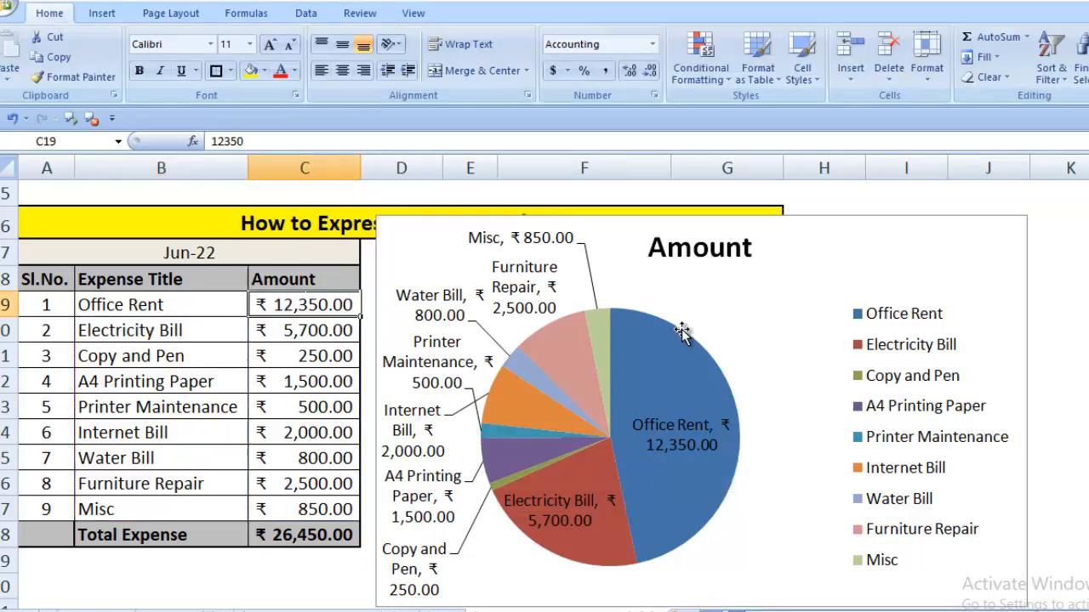